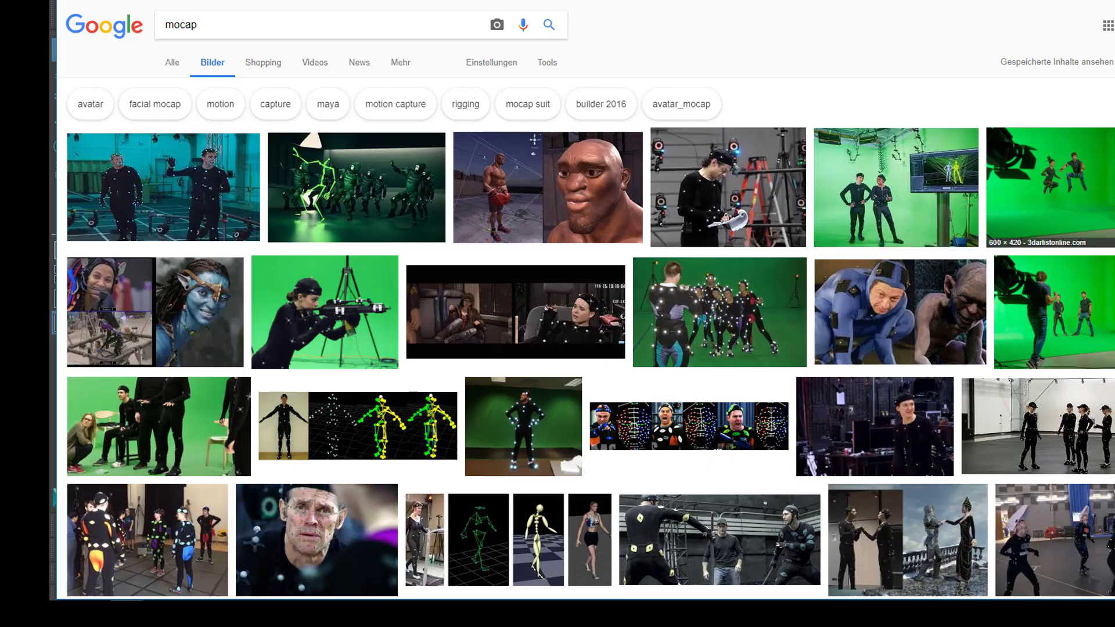
# - Open the Content Browser at Examples > Motion Capture > Female > Amelia dance clips
pyautogui.scroll(-3)
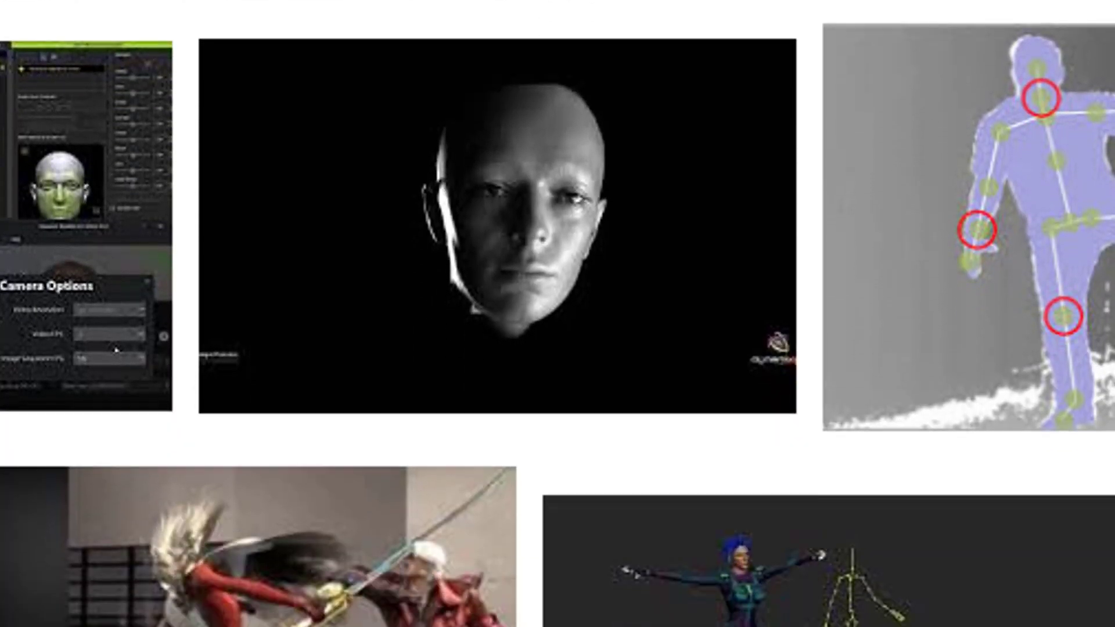
pyautogui.scroll(-3)
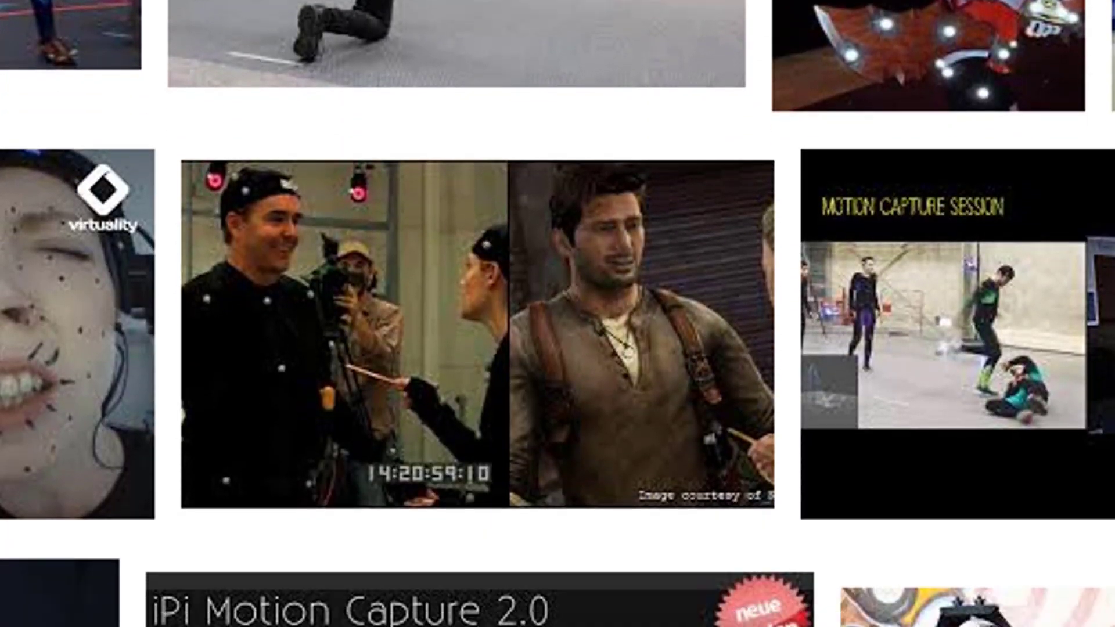
pyautogui.scroll(-3)
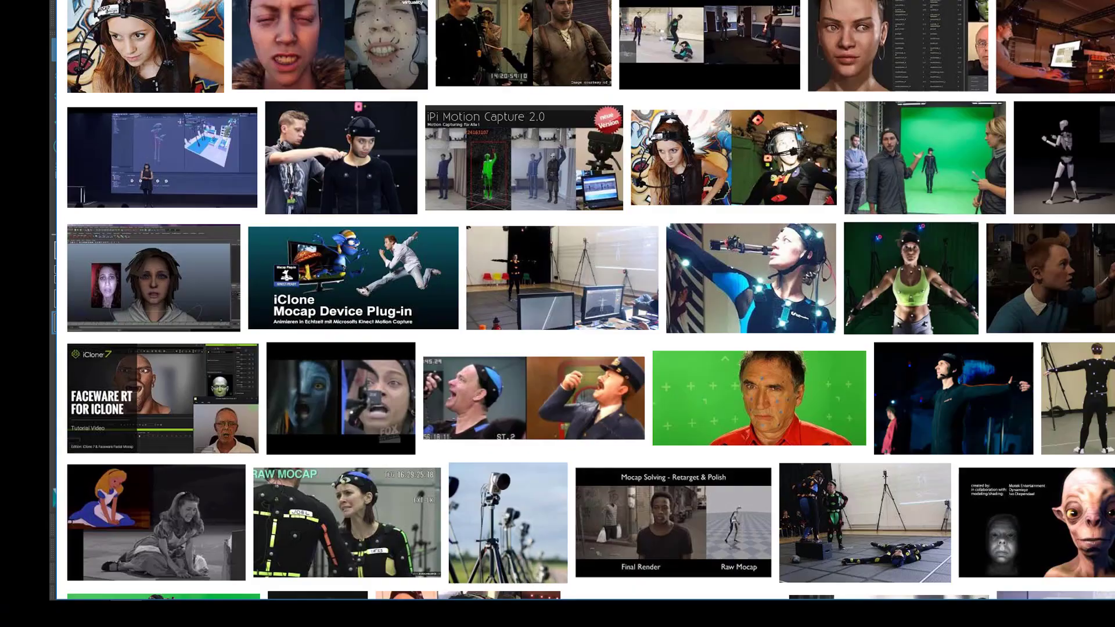
pyautogui.scroll(-3)
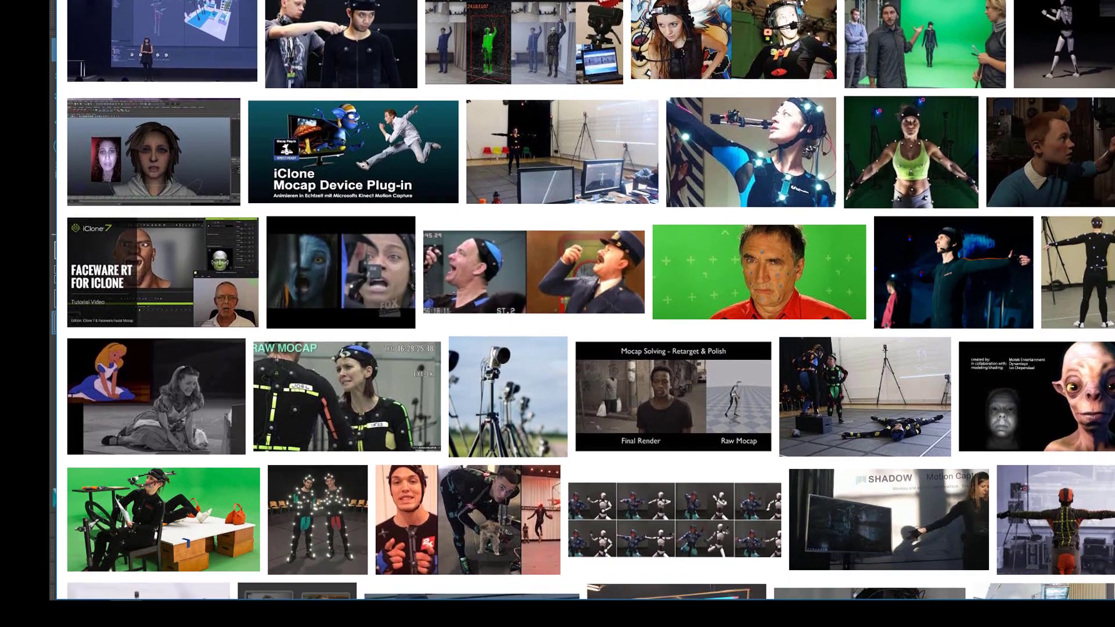
pyautogui.scroll(-3)
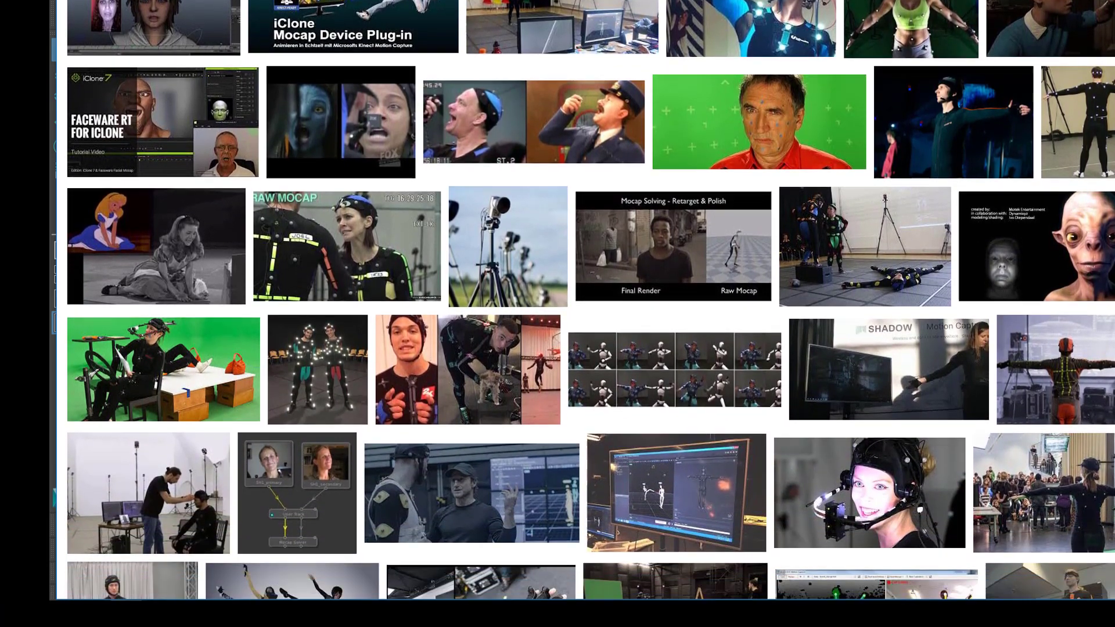
pyautogui.scroll(-3)
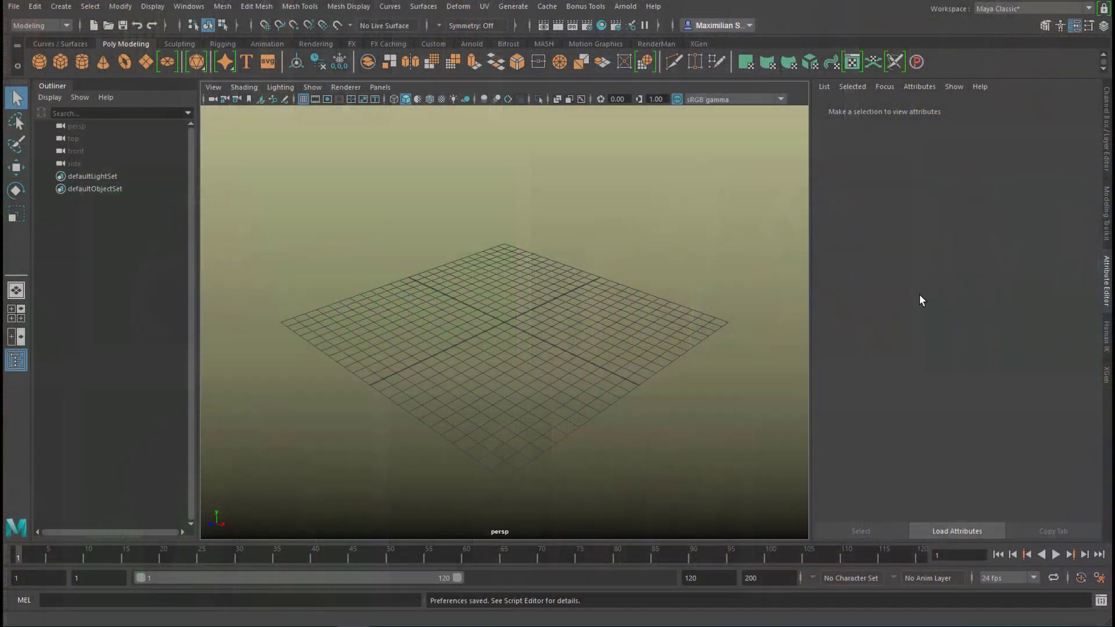
pyautogui.moveTo(188, 6)
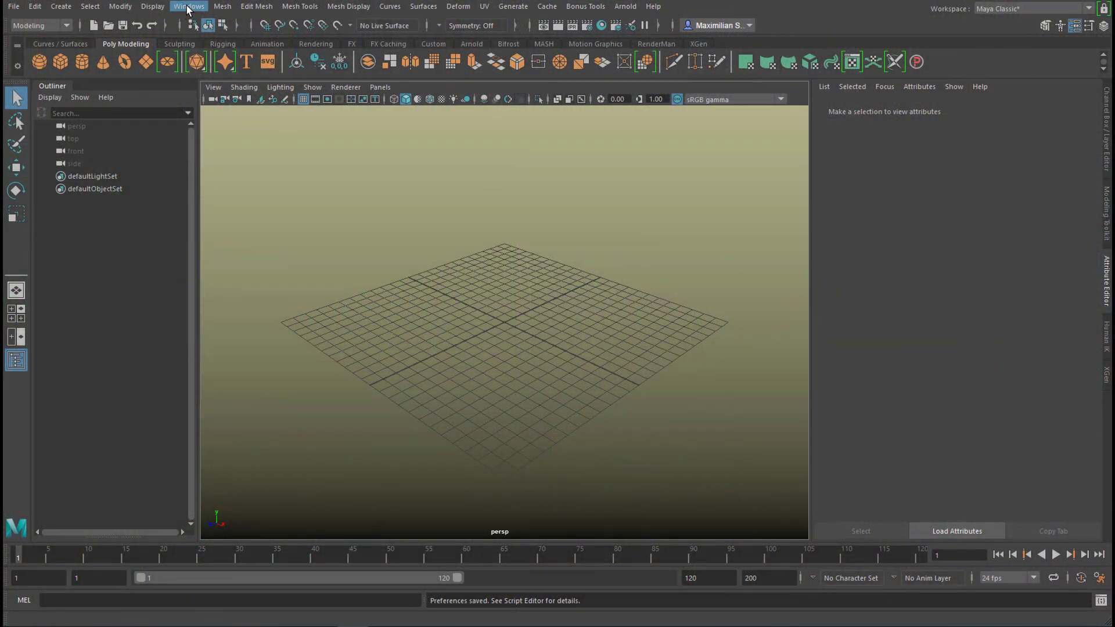
pyautogui.click(190, 7)
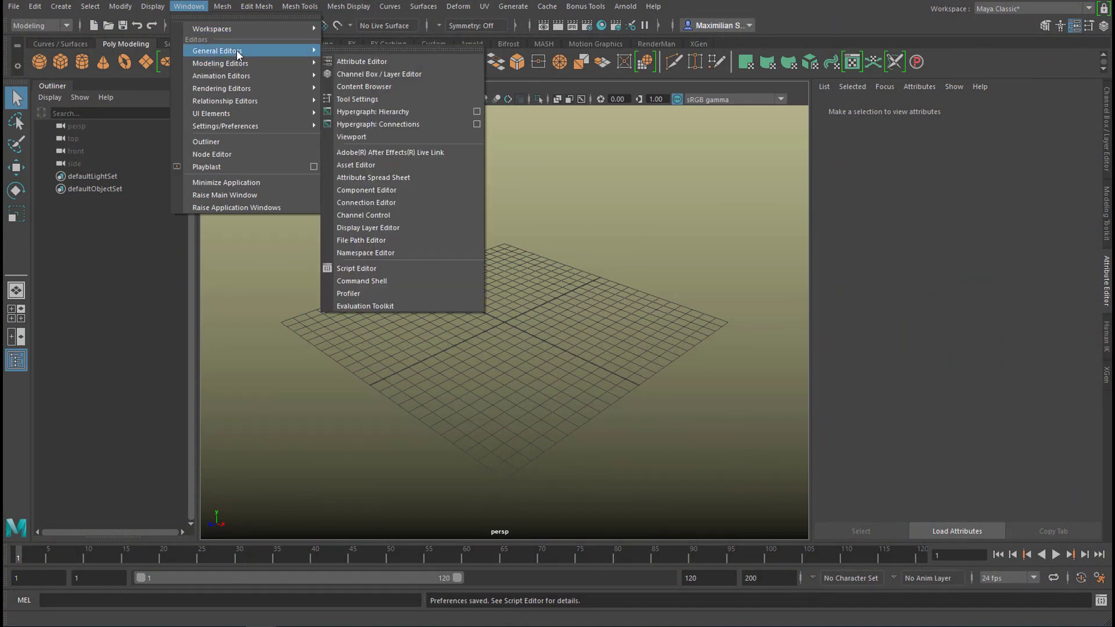
pyautogui.click(364, 86)
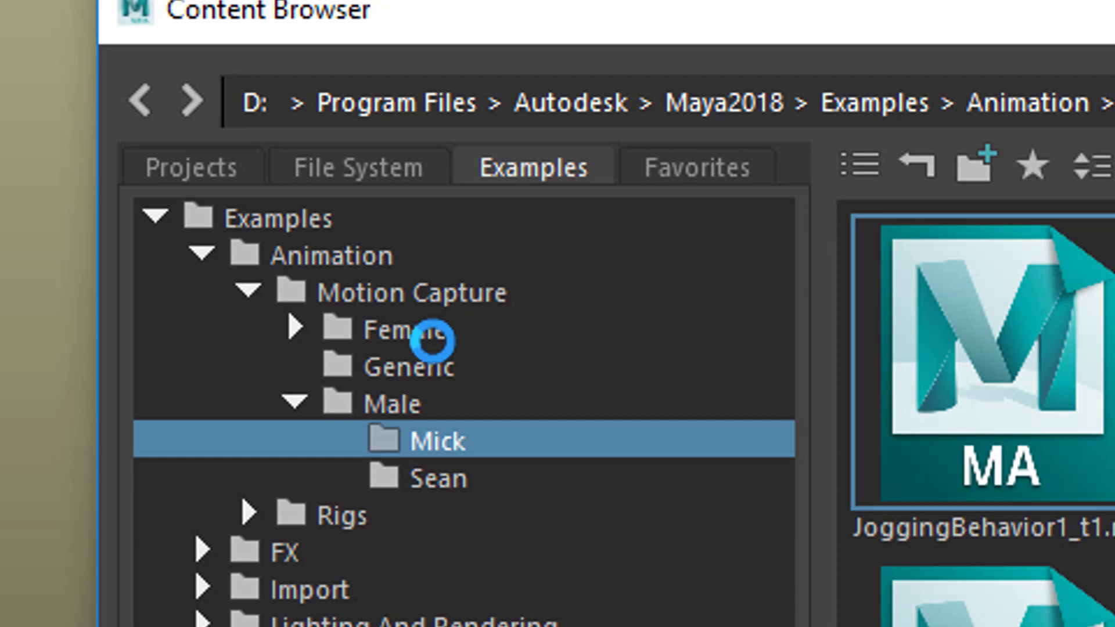
pyautogui.click(249, 292)
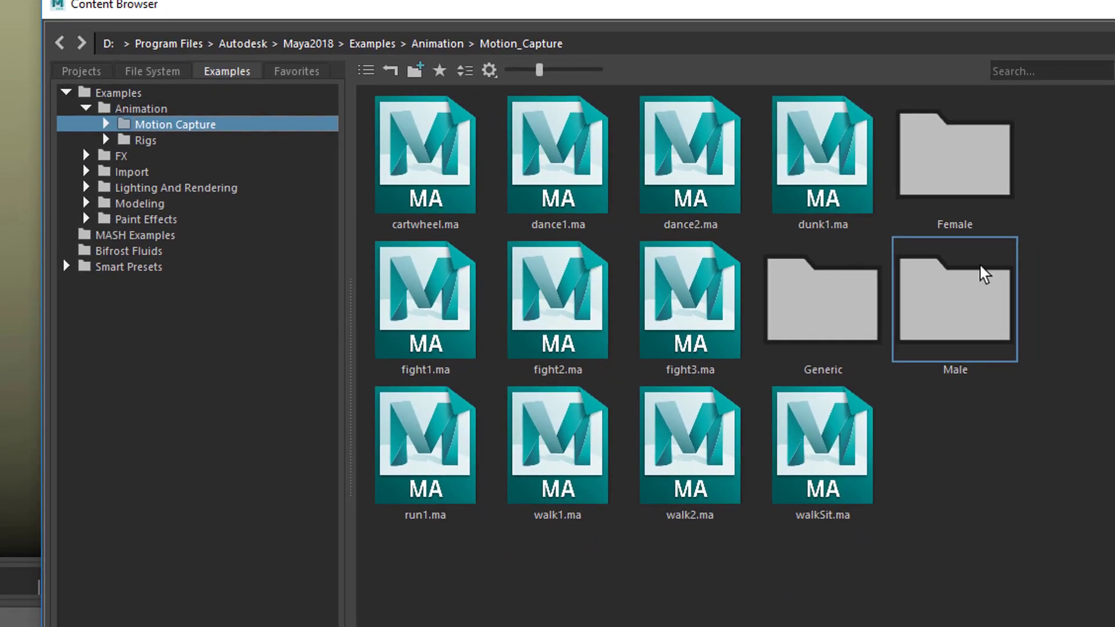
pyautogui.doubleClick(953, 154)
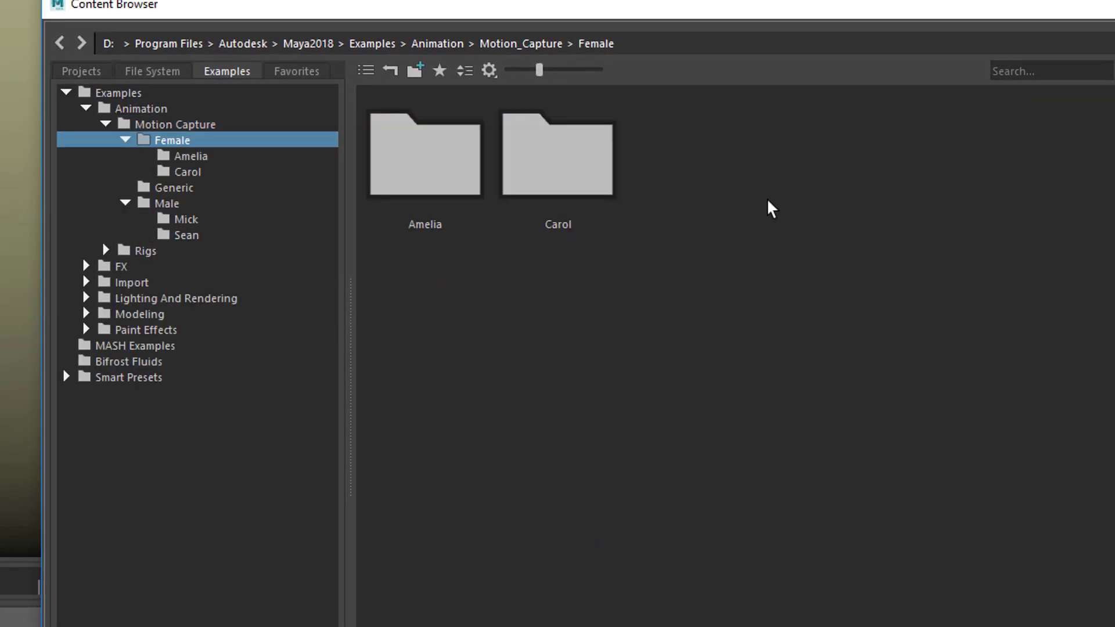
pyautogui.click(425, 154)
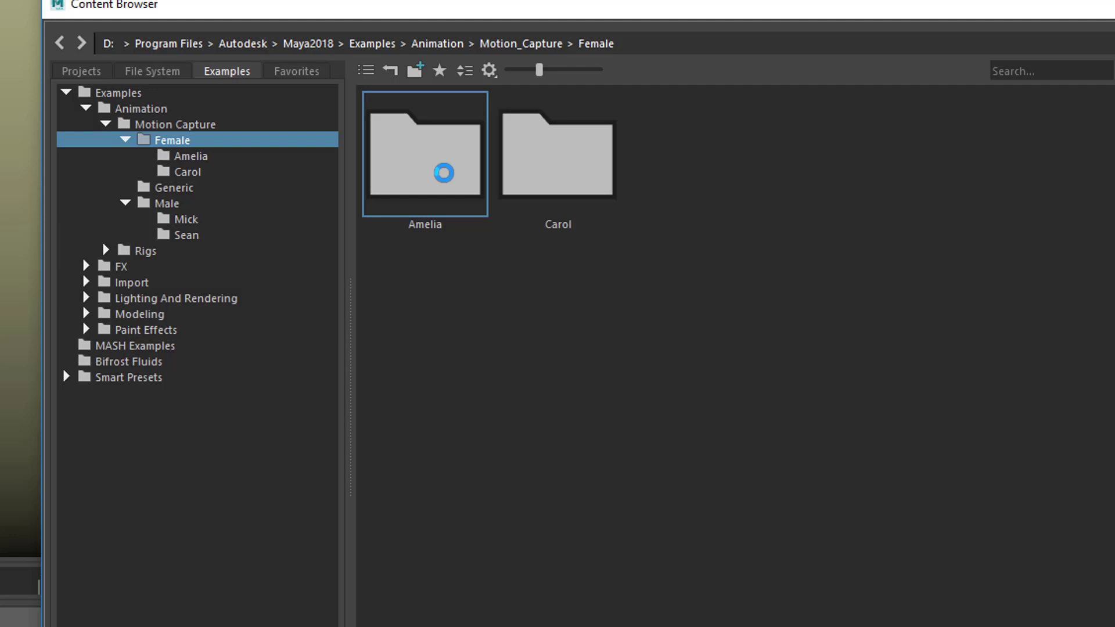
pyautogui.moveTo(623, 10)
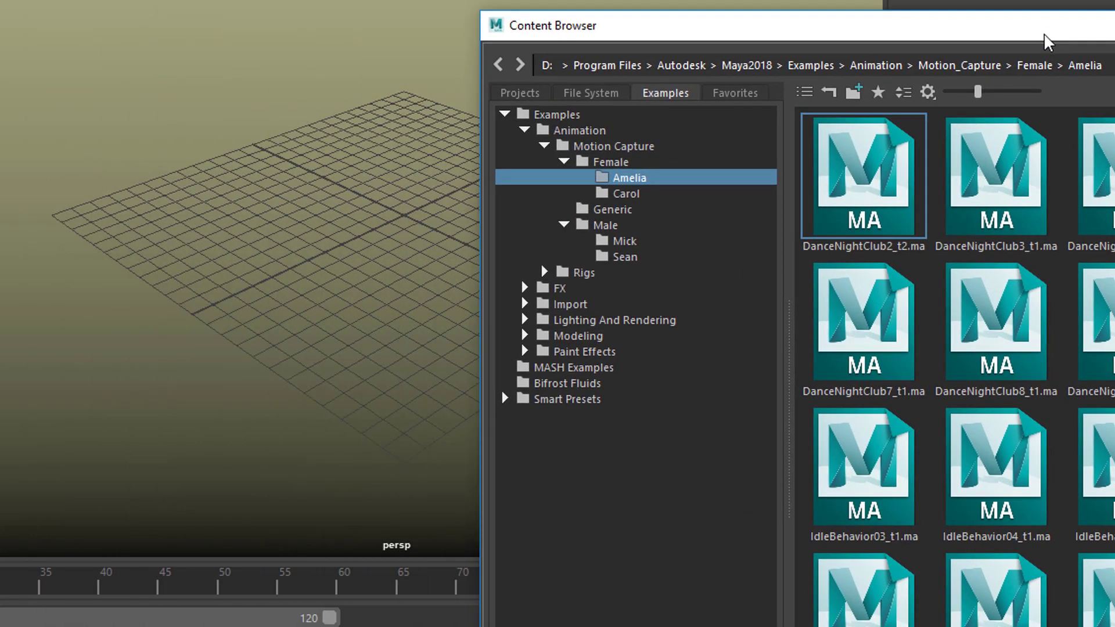
# - Load the DanceNightClub7_t1 clip from the Amelia folder into the scene
pyautogui.click(862, 320)
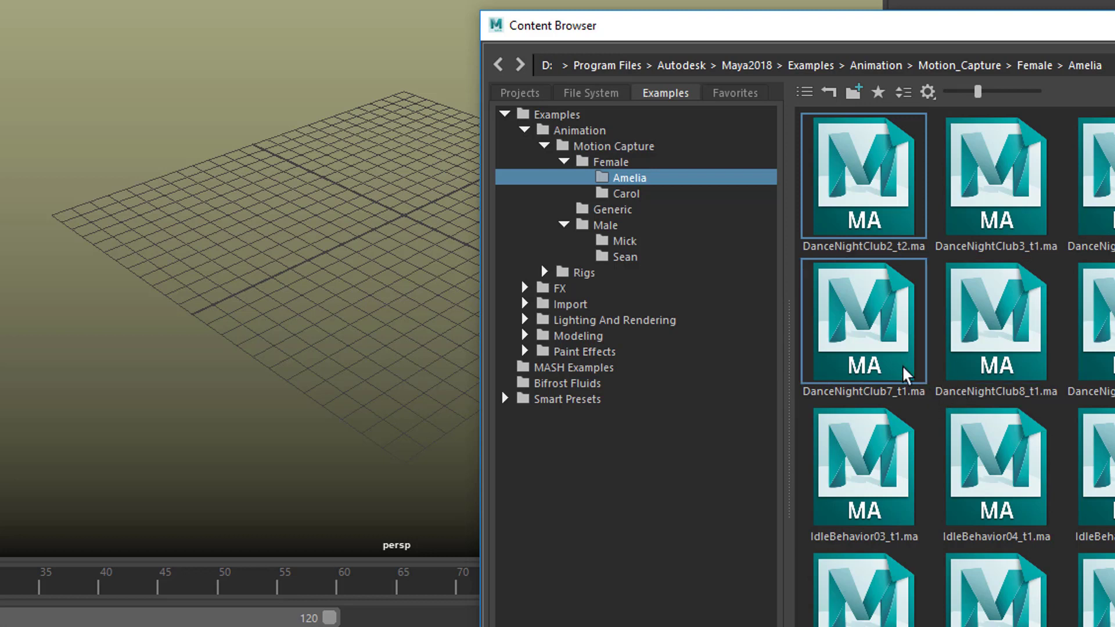
pyautogui.moveTo(785, 341)
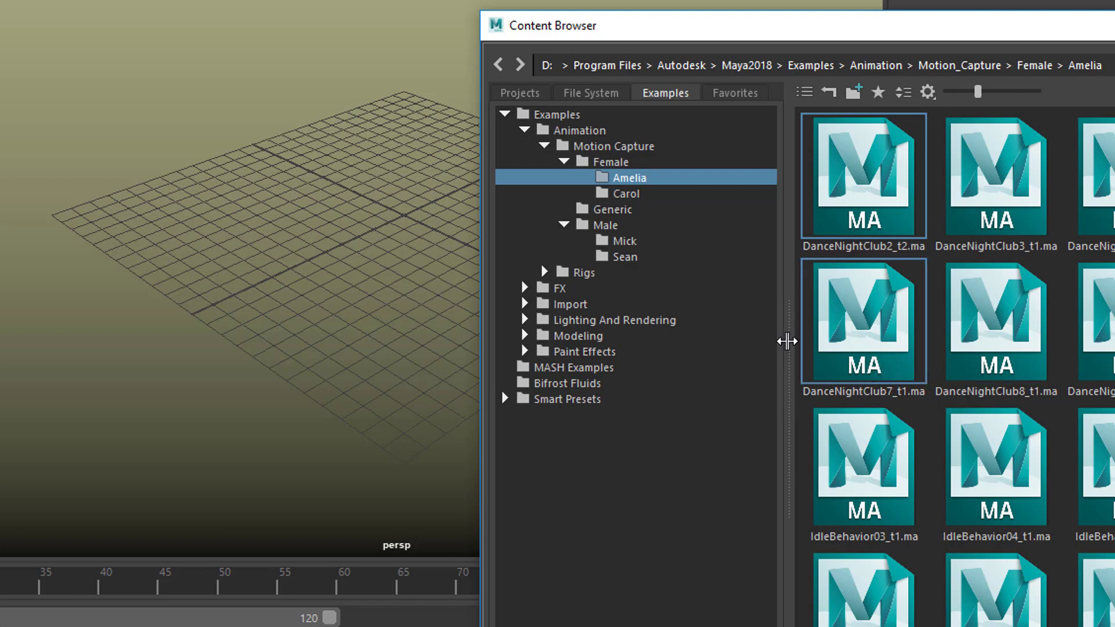
pyautogui.moveTo(695, 349)
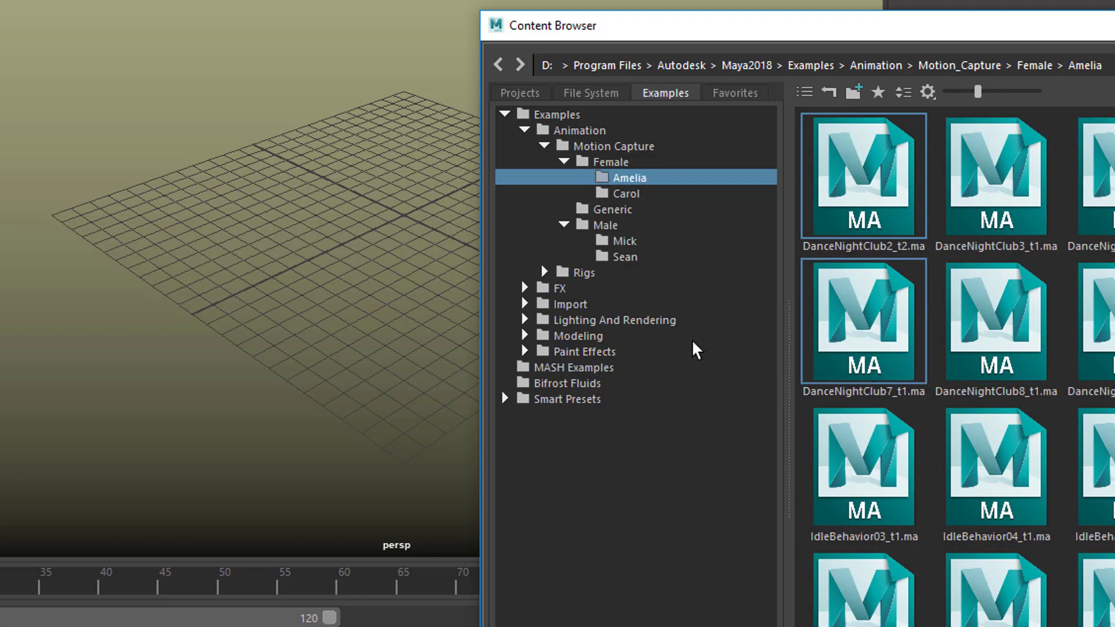
pyautogui.moveTo(773, 452)
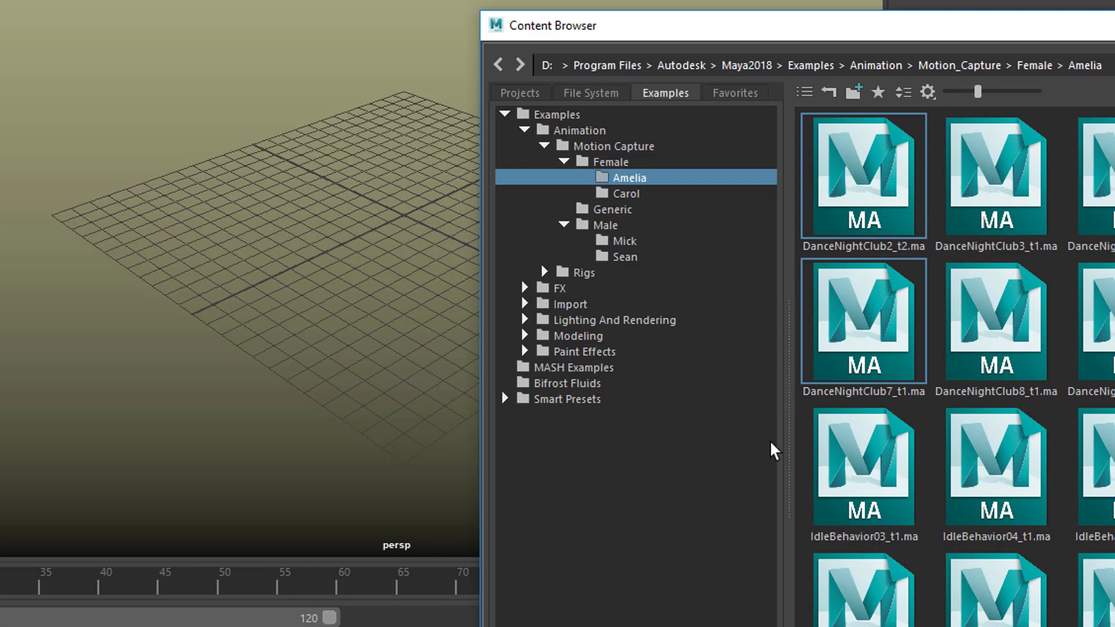
pyautogui.moveTo(660, 220)
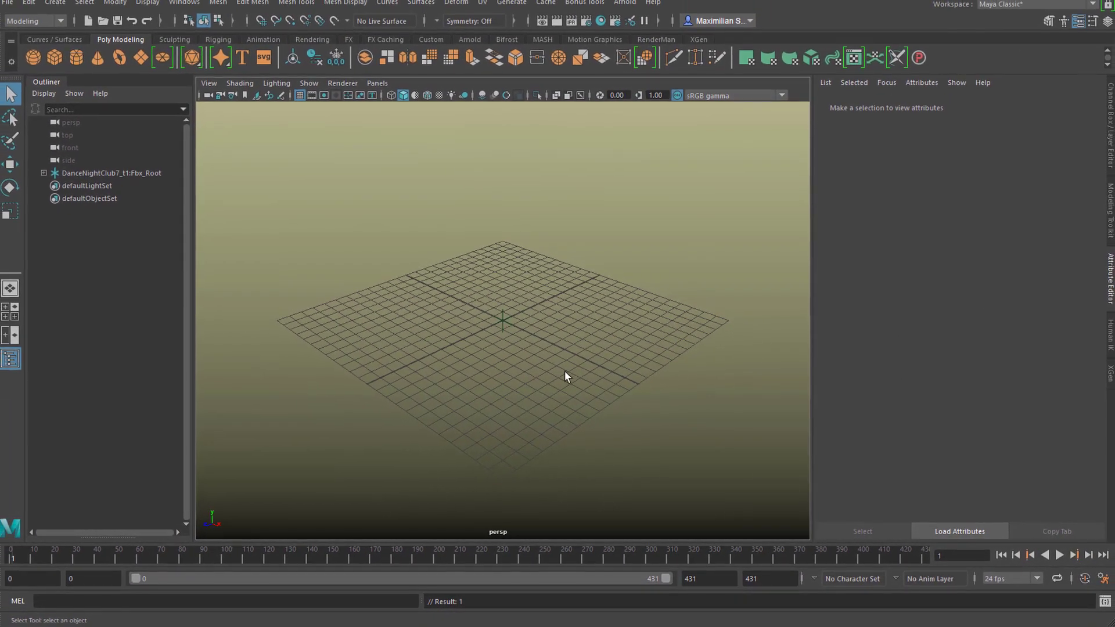
# - Select Fbx_Root in the Outliner and expand it down to the Hips, Chest and hip joints
pyautogui.click(110, 173)
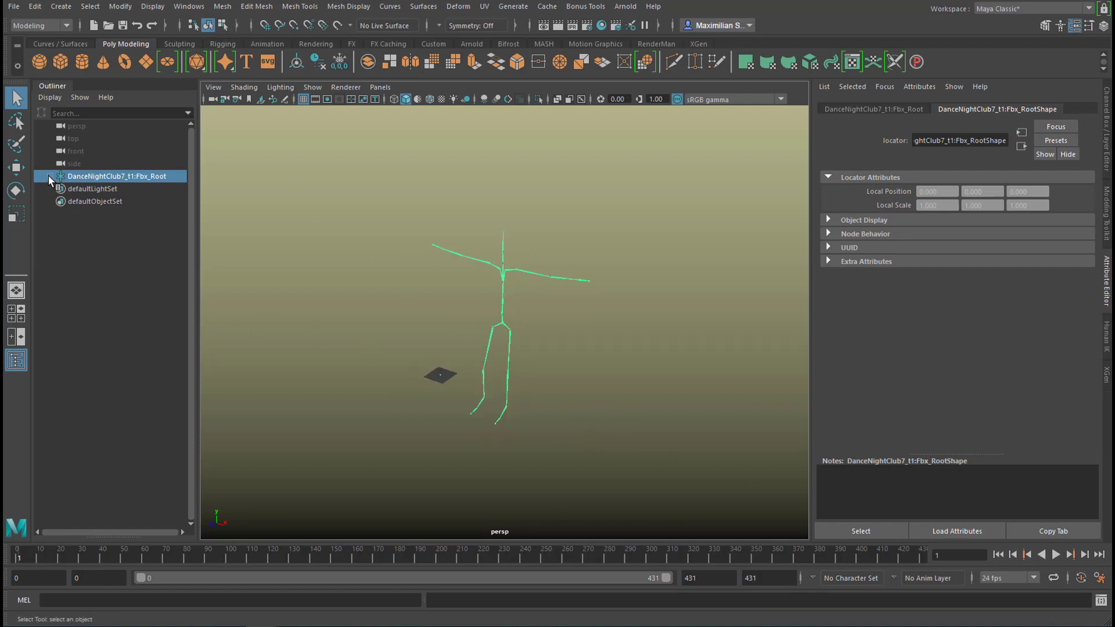
pyautogui.click(49, 175)
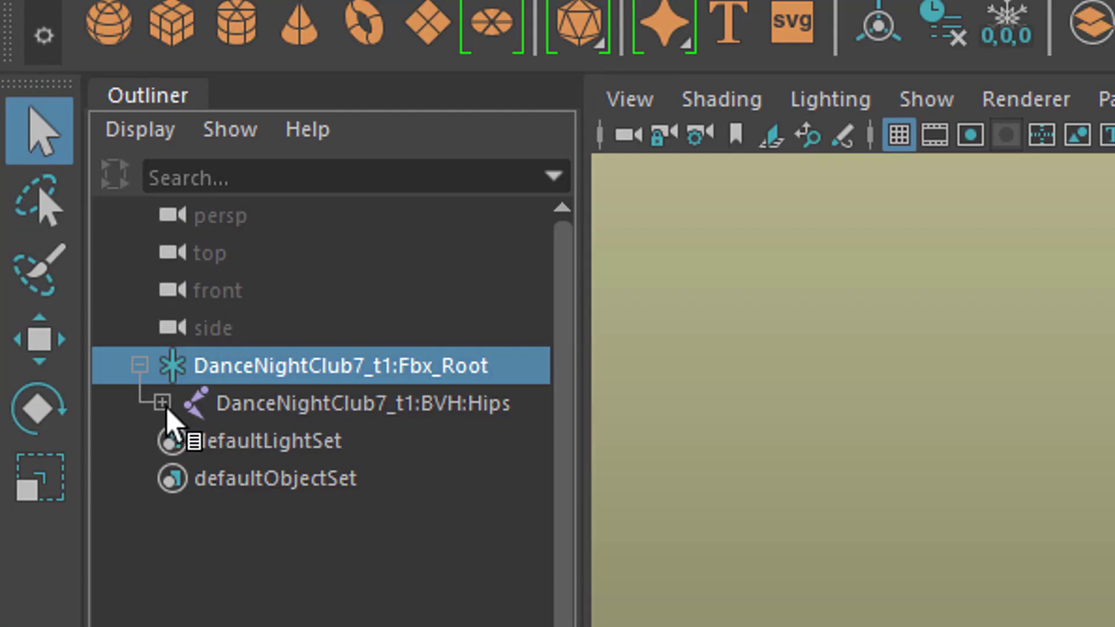
pyautogui.click(161, 403)
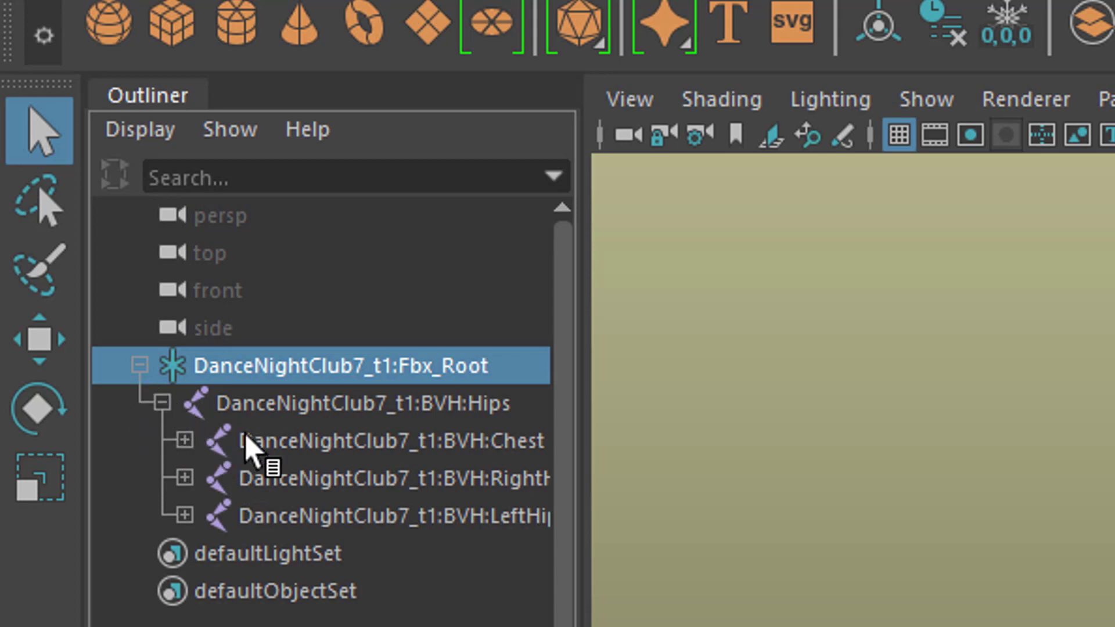
pyautogui.moveTo(419, 448)
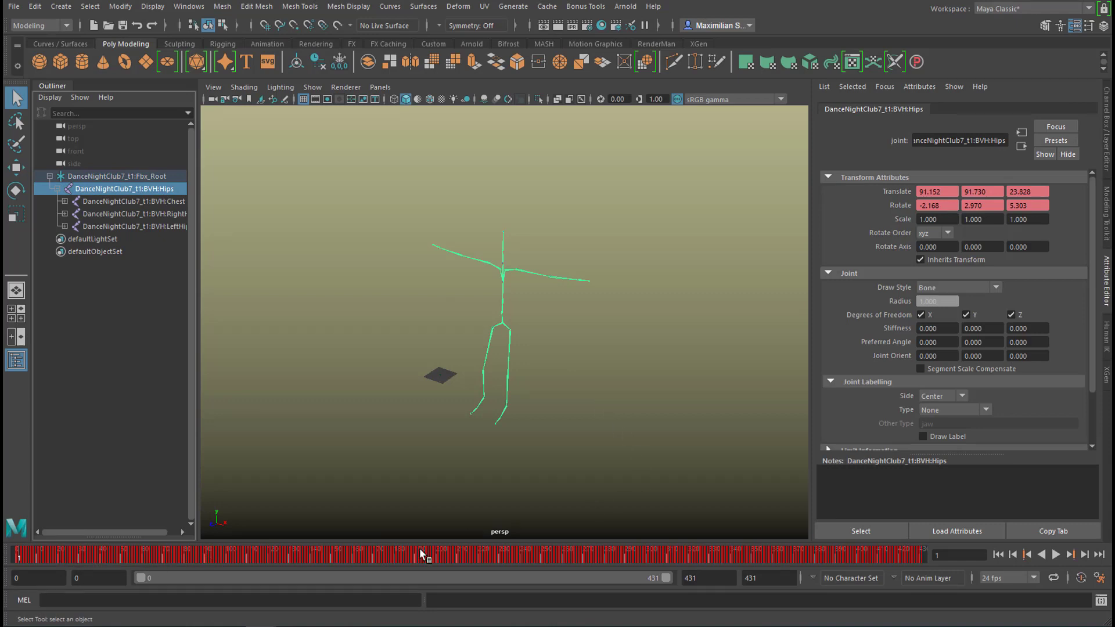
pyautogui.moveTo(168, 571)
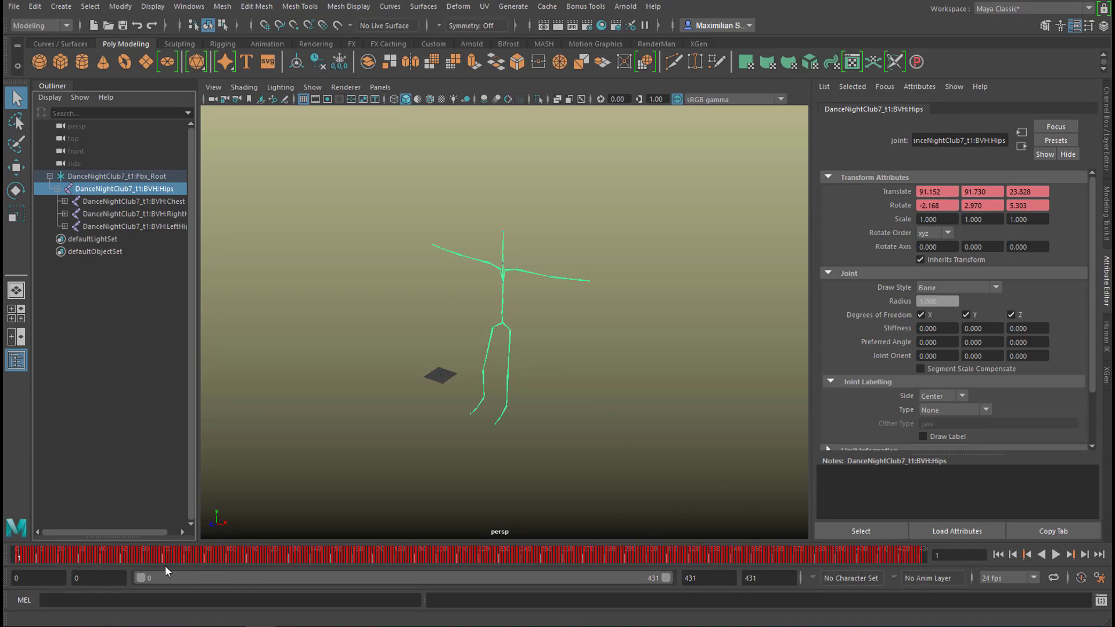
pyautogui.moveTo(200, 573)
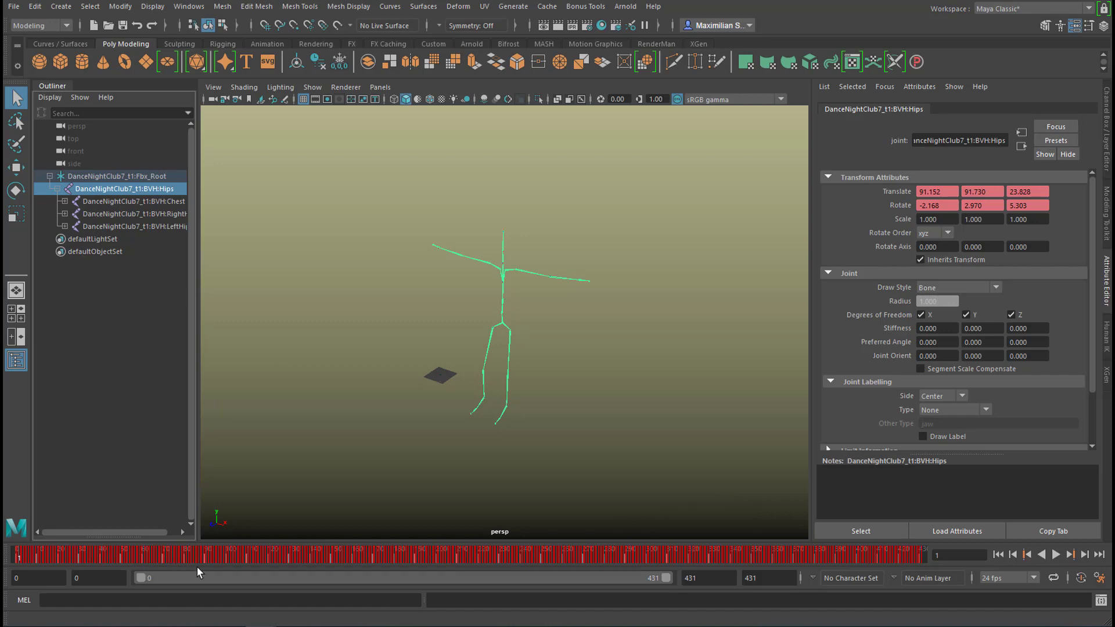
pyautogui.moveTo(216, 569)
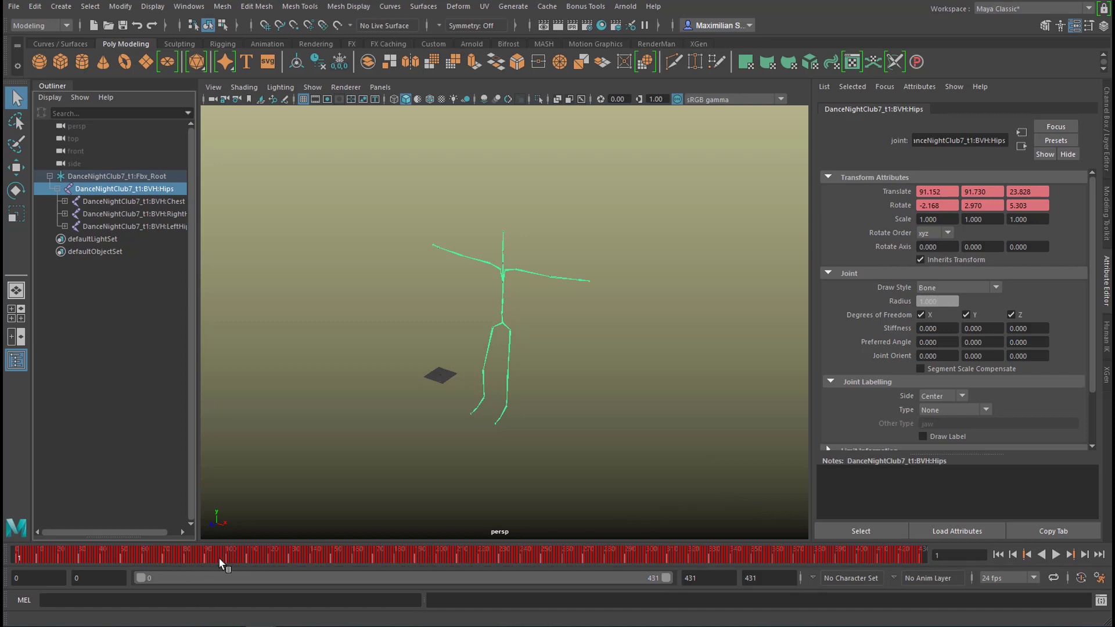
pyautogui.moveTo(225, 573)
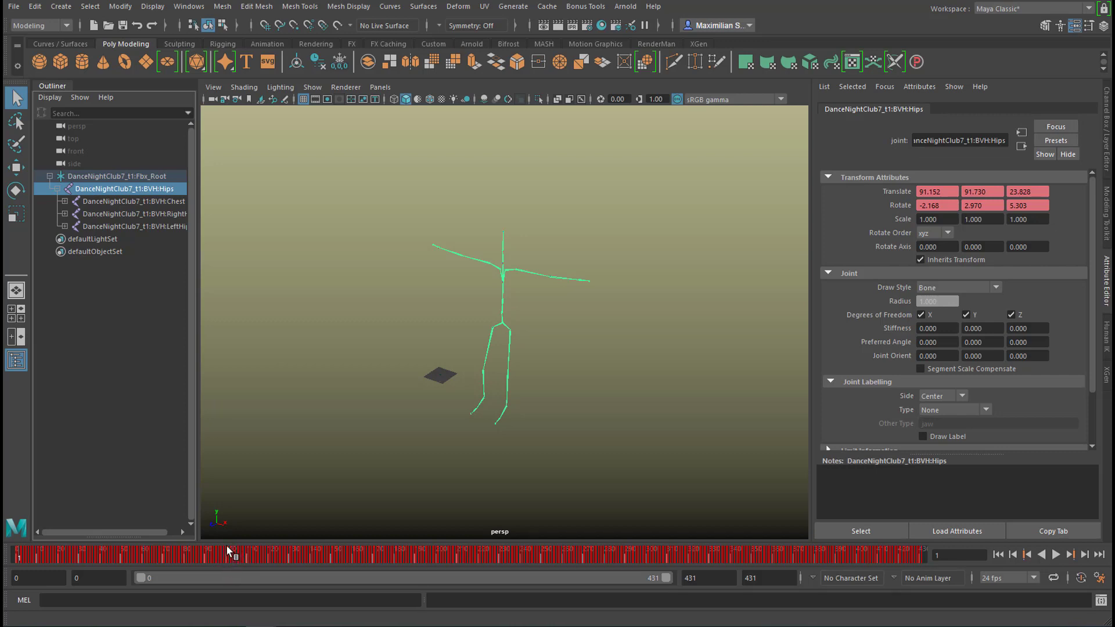
pyautogui.moveTo(255, 561)
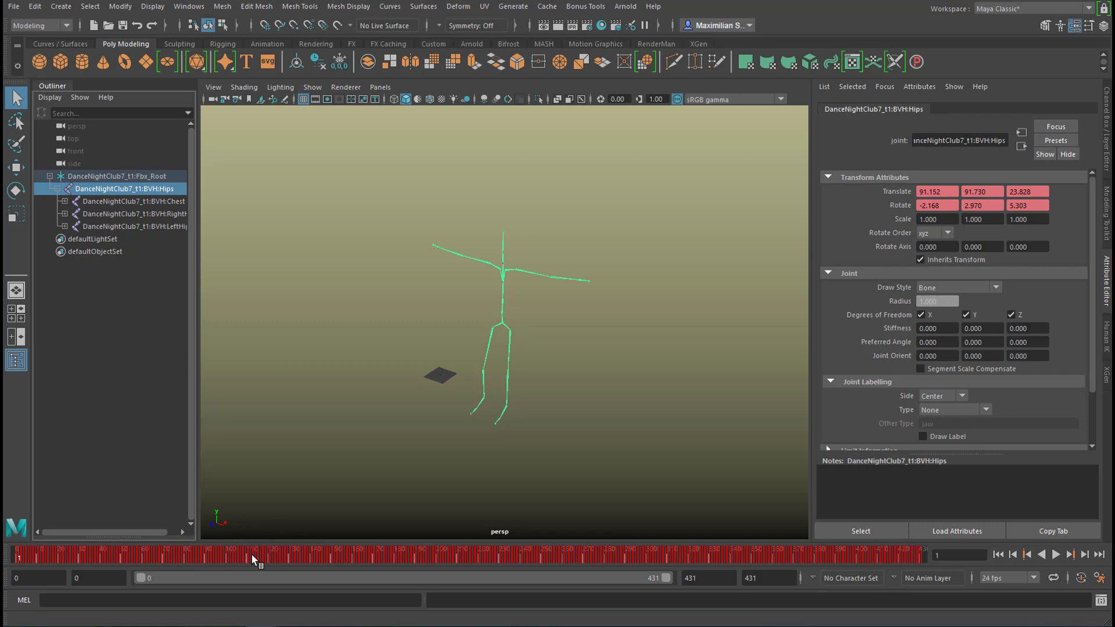
pyautogui.moveTo(311, 557)
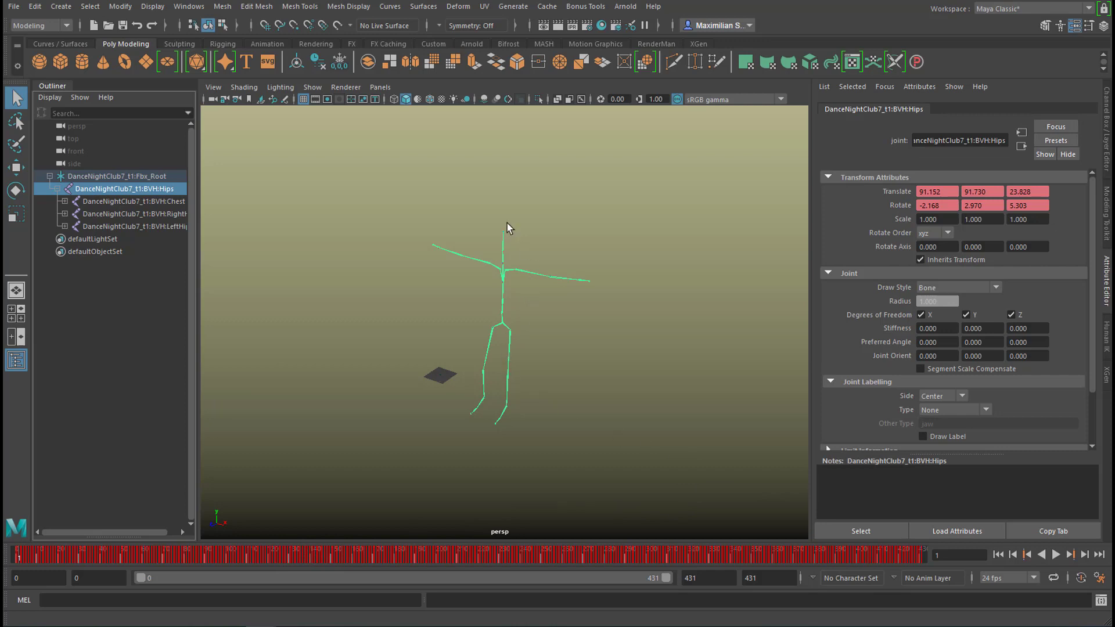
pyautogui.moveTo(541, 403)
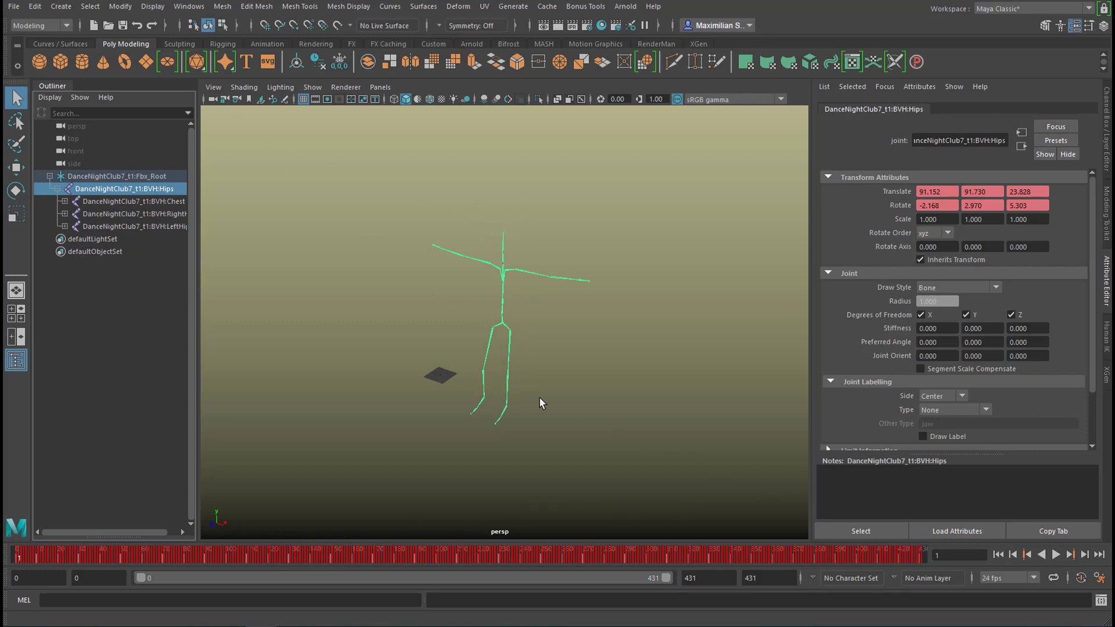
# - Rewind the dance timeline to frame 0
pyautogui.click(1042, 555)
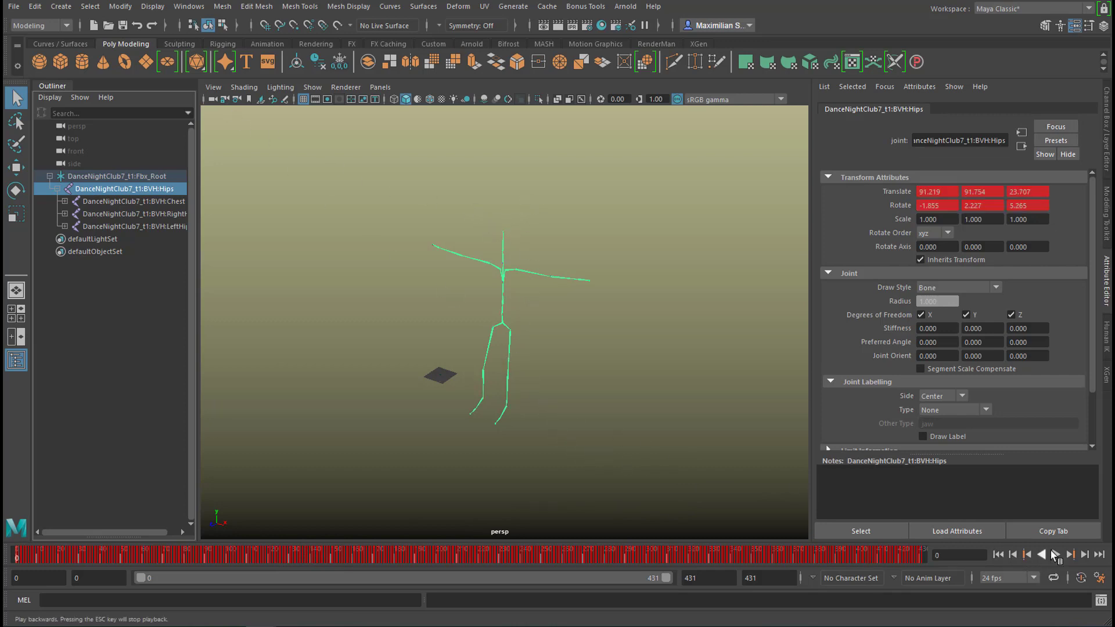
# - Play the dance, stop around frame 274, and orbit around the posed skeleton
pyautogui.click(1056, 555)
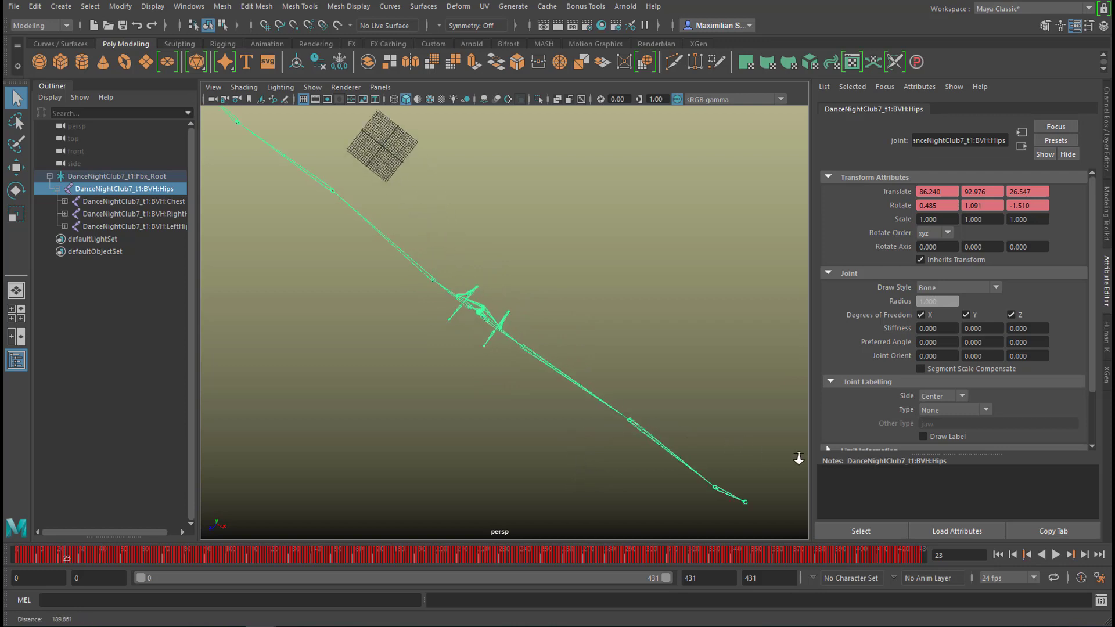
pyautogui.click(1026, 555)
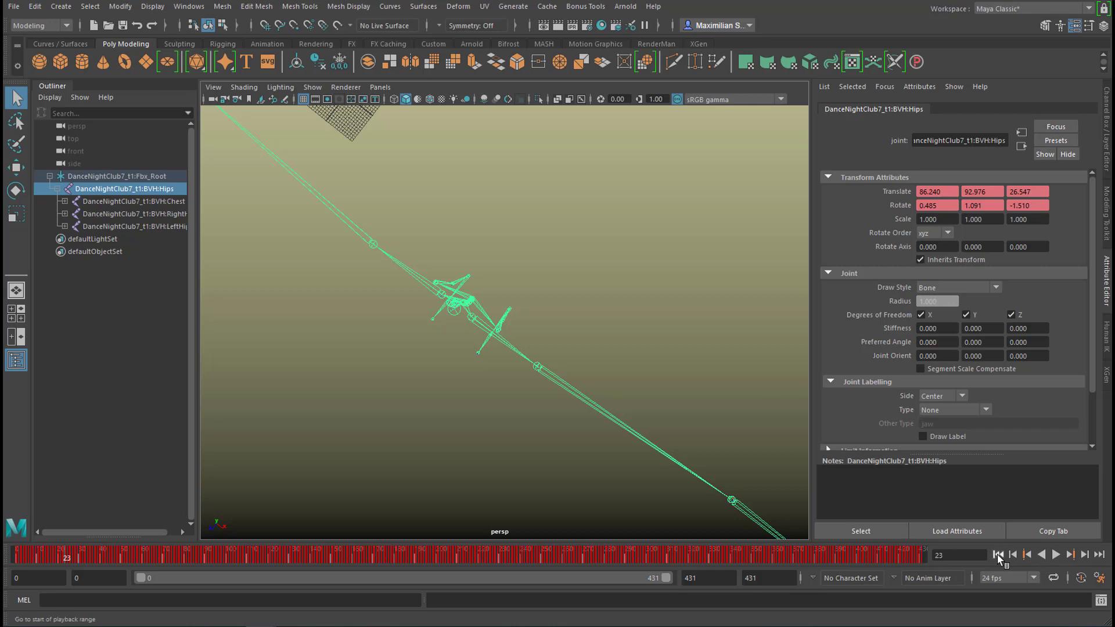
pyautogui.click(1055, 555)
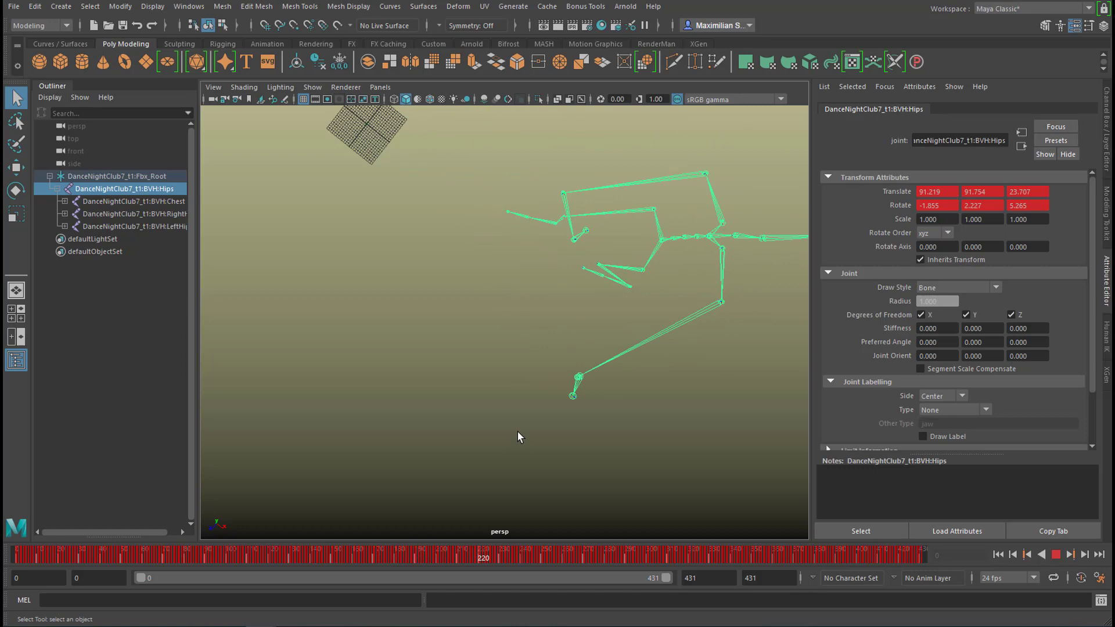
pyautogui.click(1055, 554)
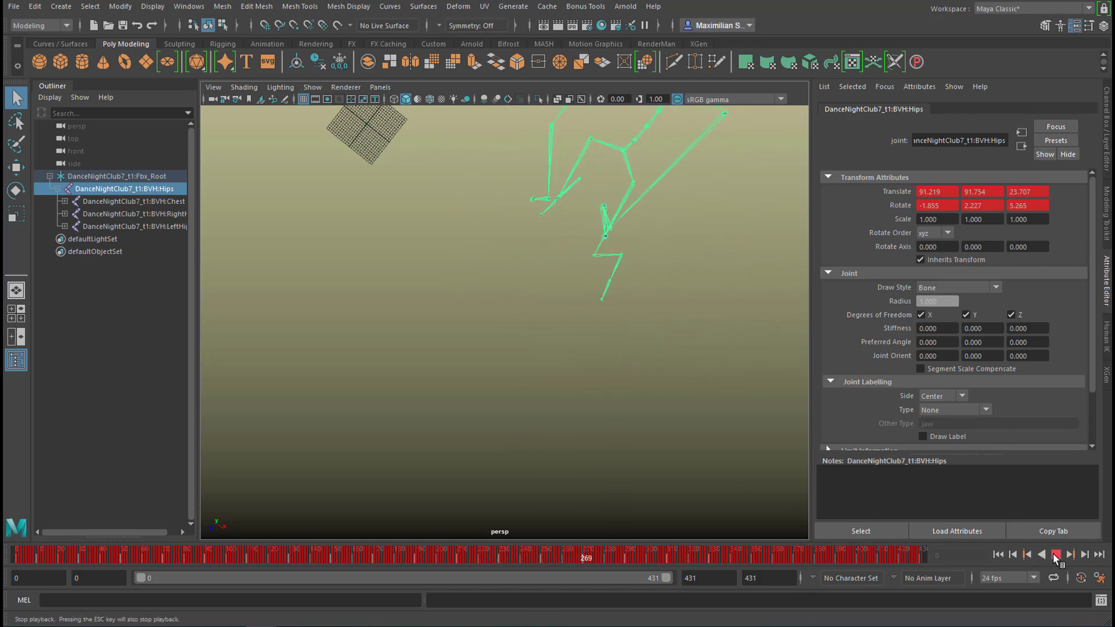
pyautogui.click(1055, 555)
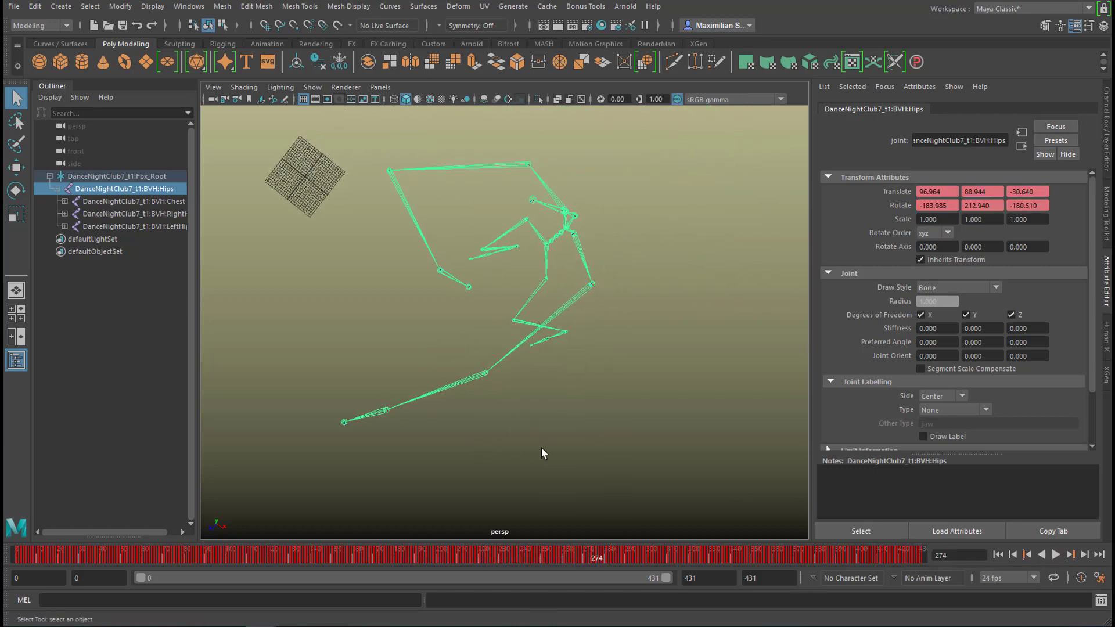
pyautogui.moveTo(544, 453); pyautogui.dragTo(514, 439)
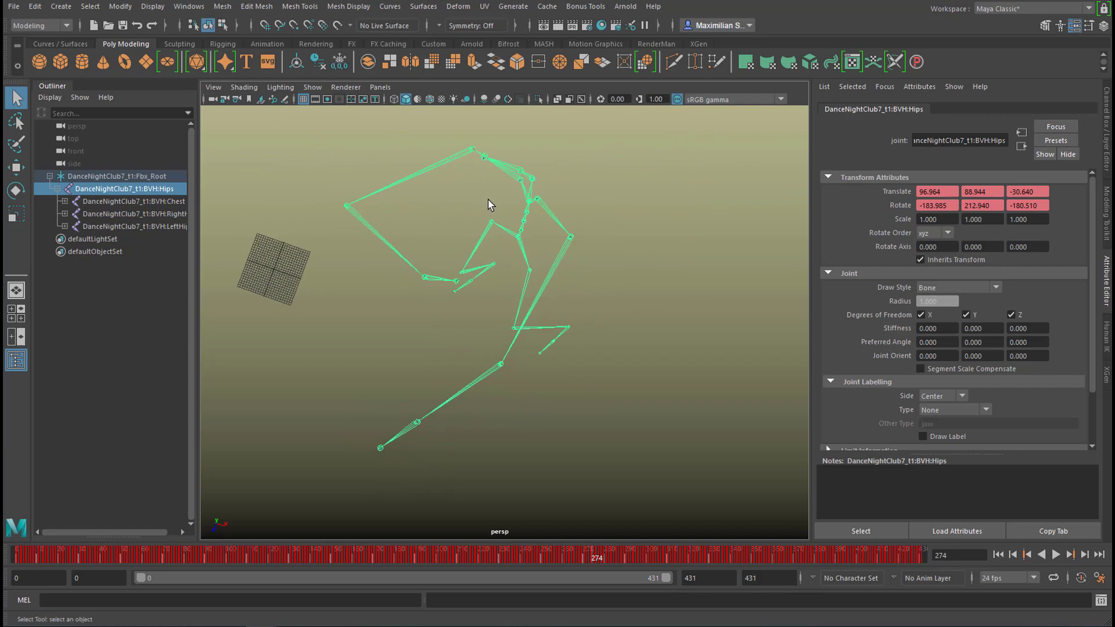
pyautogui.moveTo(476, 276)
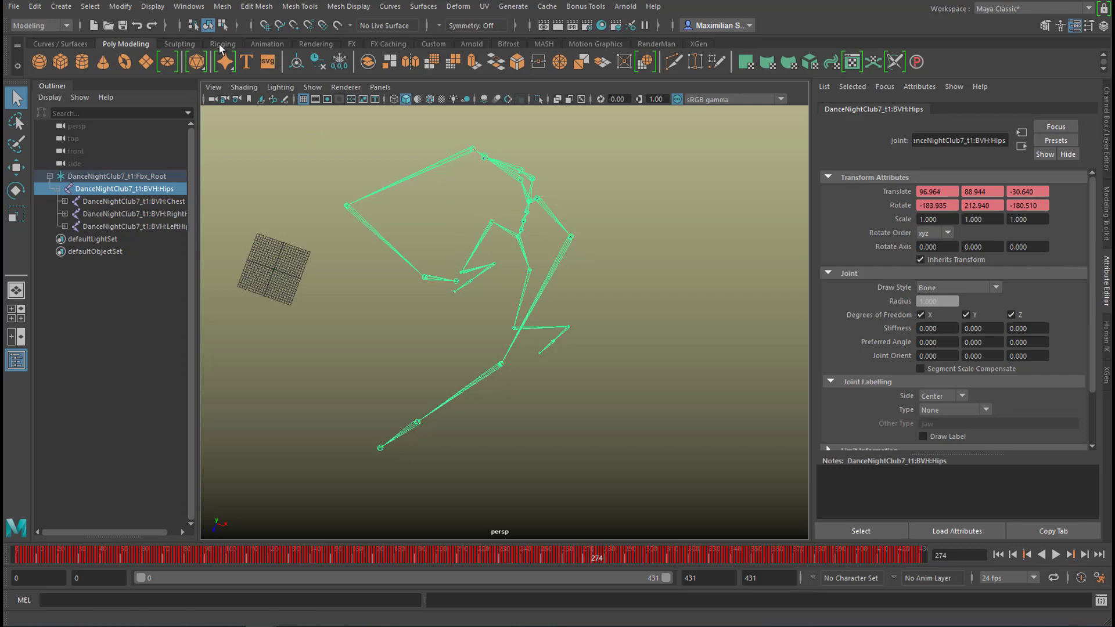
# - Open the Graph Editor over the viewport and show only the Hips Rotate Y curve
pyautogui.click(188, 6)
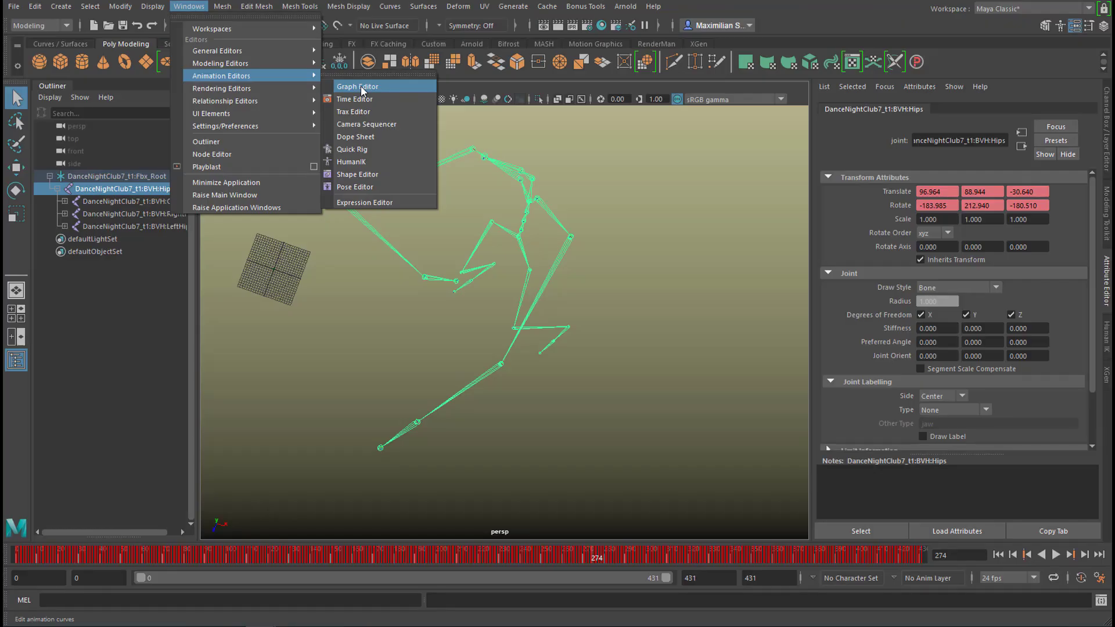
pyautogui.click(358, 86)
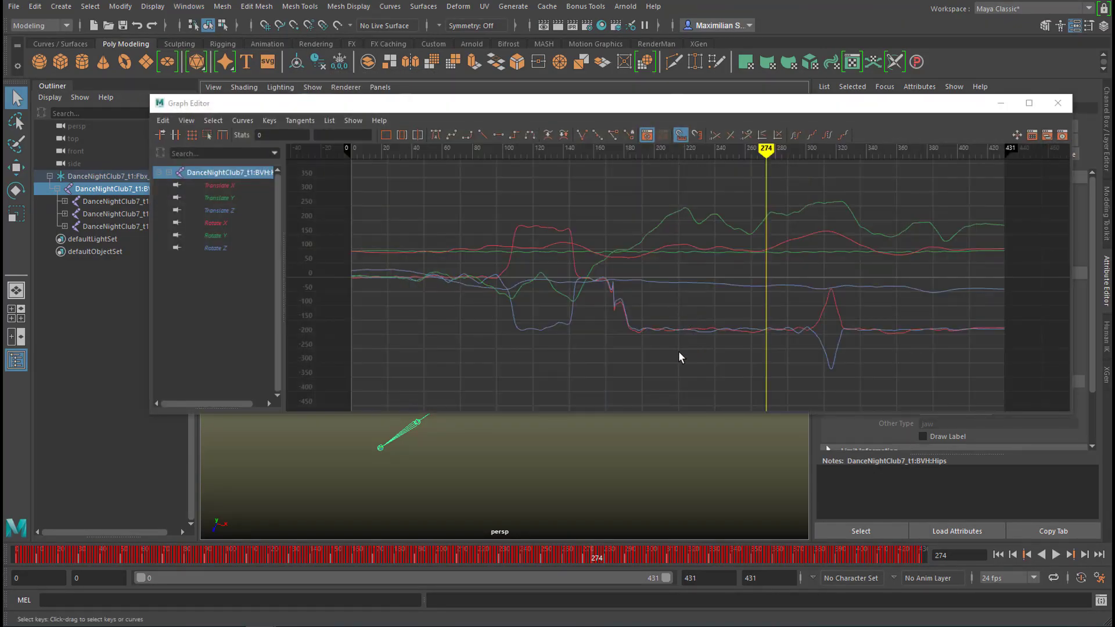
pyautogui.moveTo(187, 102); pyautogui.dragTo(148, 228)
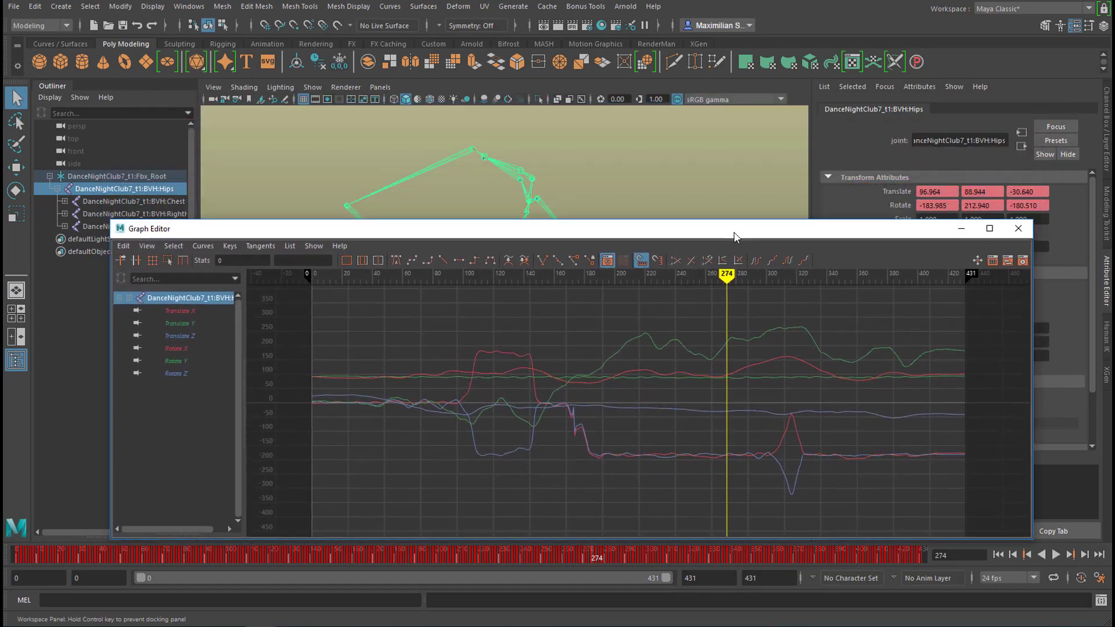
pyautogui.moveTo(736, 228); pyautogui.dragTo(707, 193)
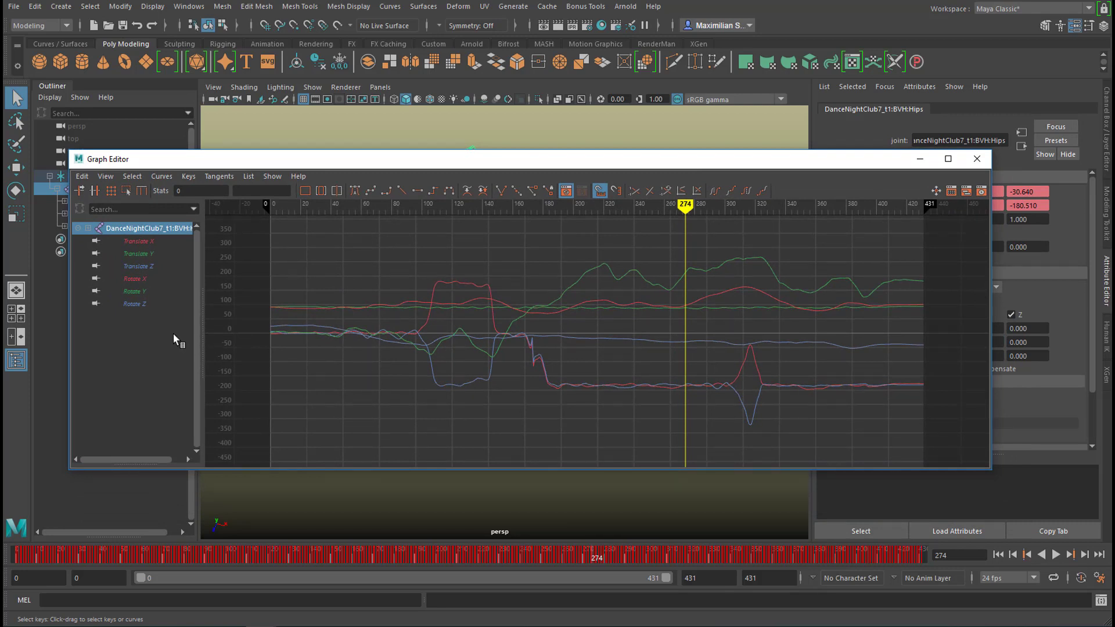
pyautogui.click(133, 291)
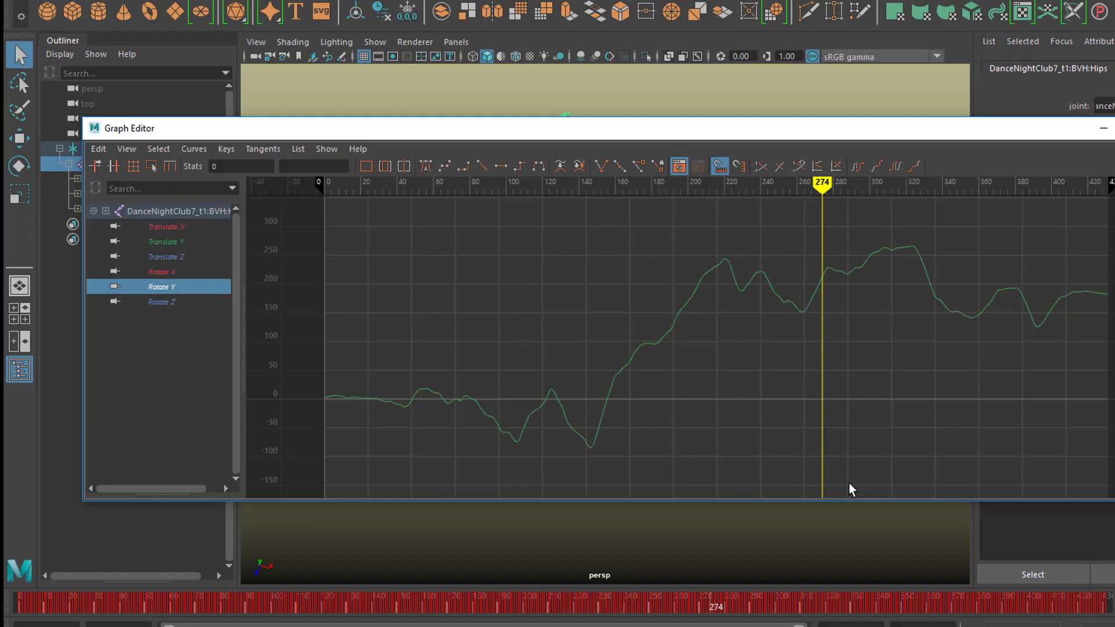
pyautogui.moveTo(387, 251)
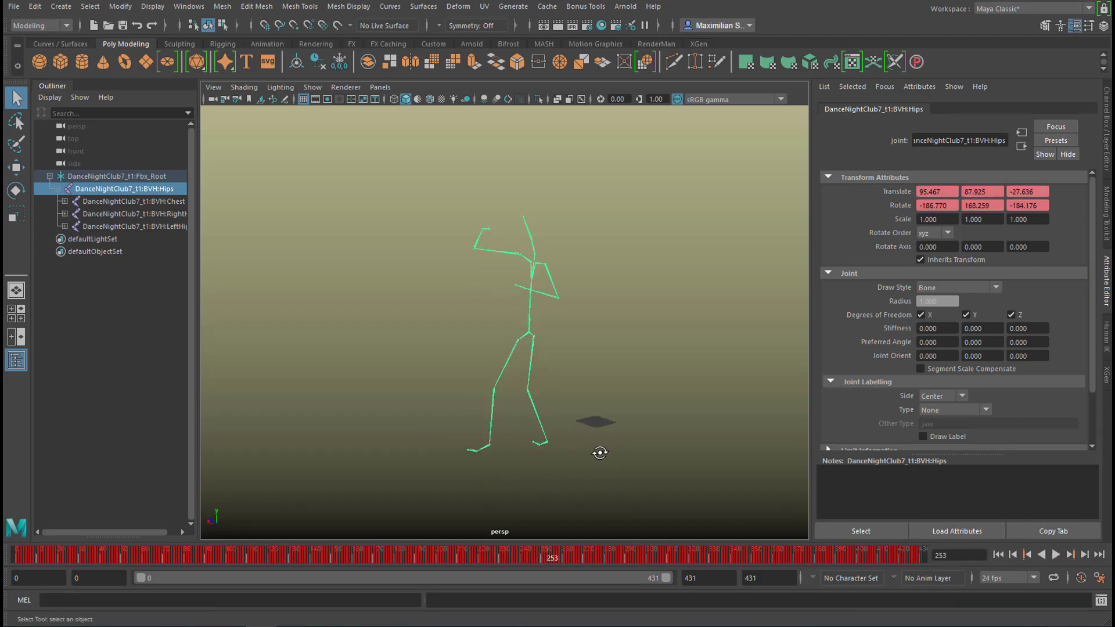
# - View the RightShoulder joint's Rotate Y, then its Rotate Z curve alone in the Graph Editor
pyautogui.moveTo(600, 453); pyautogui.dragTo(729, 458)
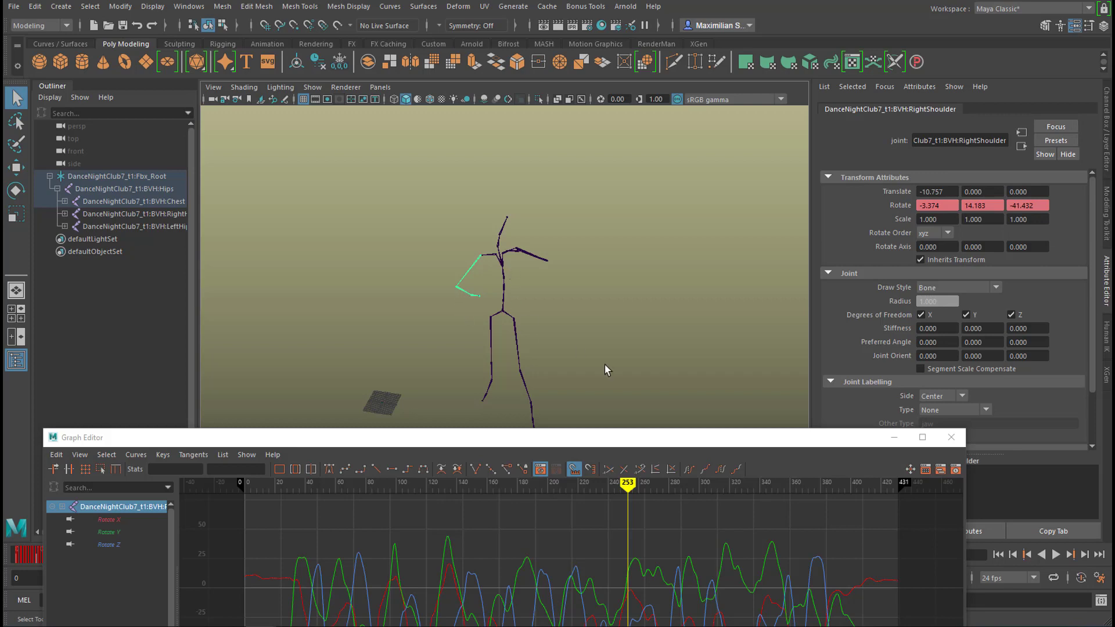
pyautogui.moveTo(475, 252)
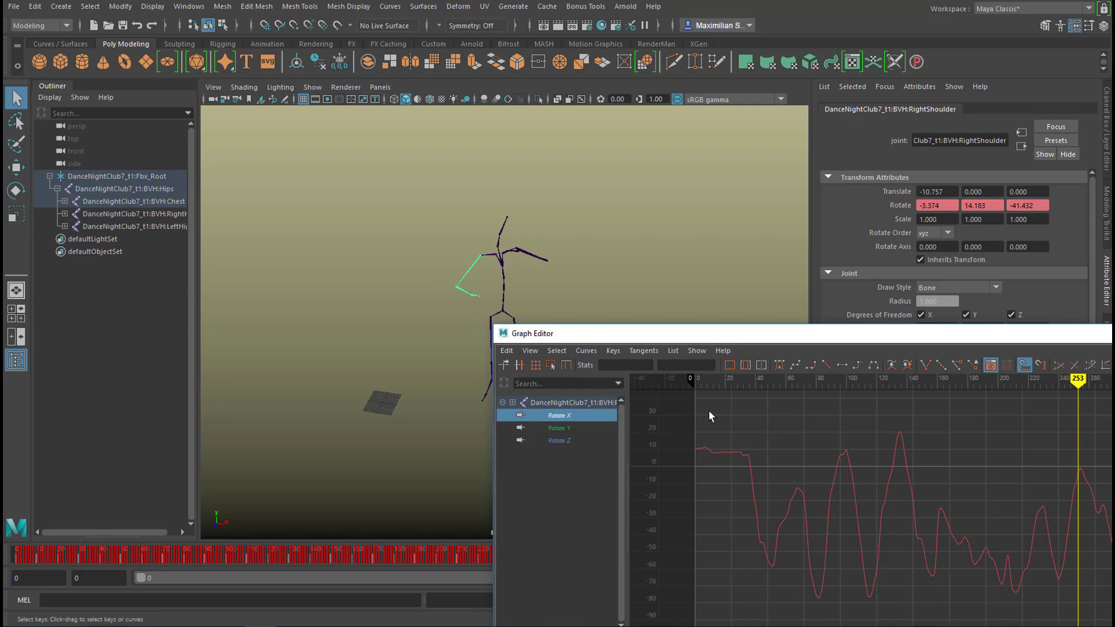
pyautogui.click(560, 427)
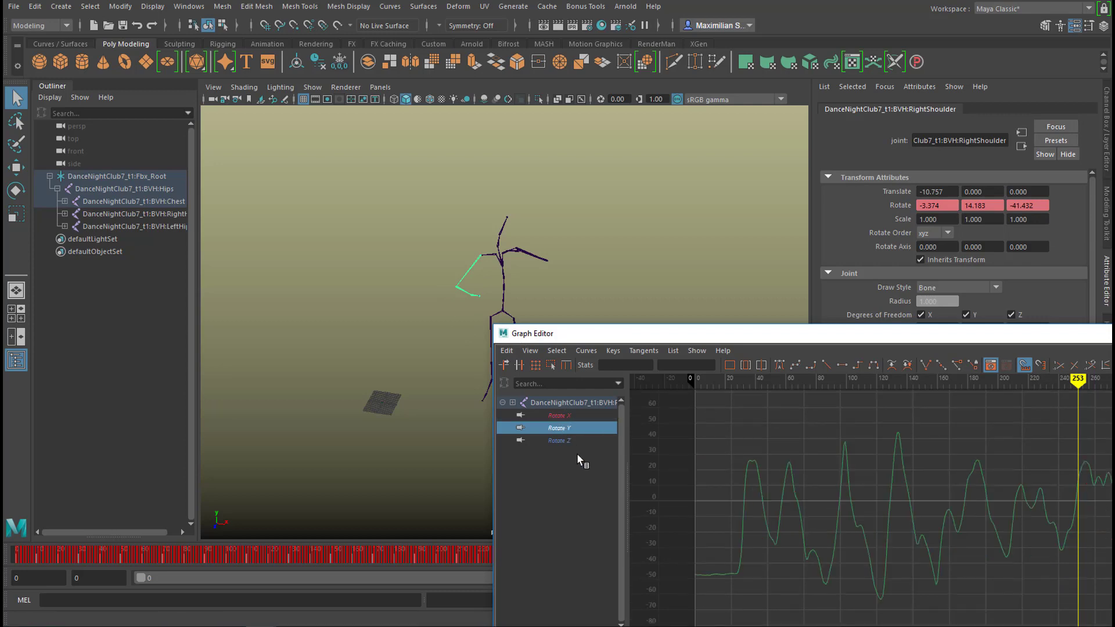
pyautogui.click(558, 440)
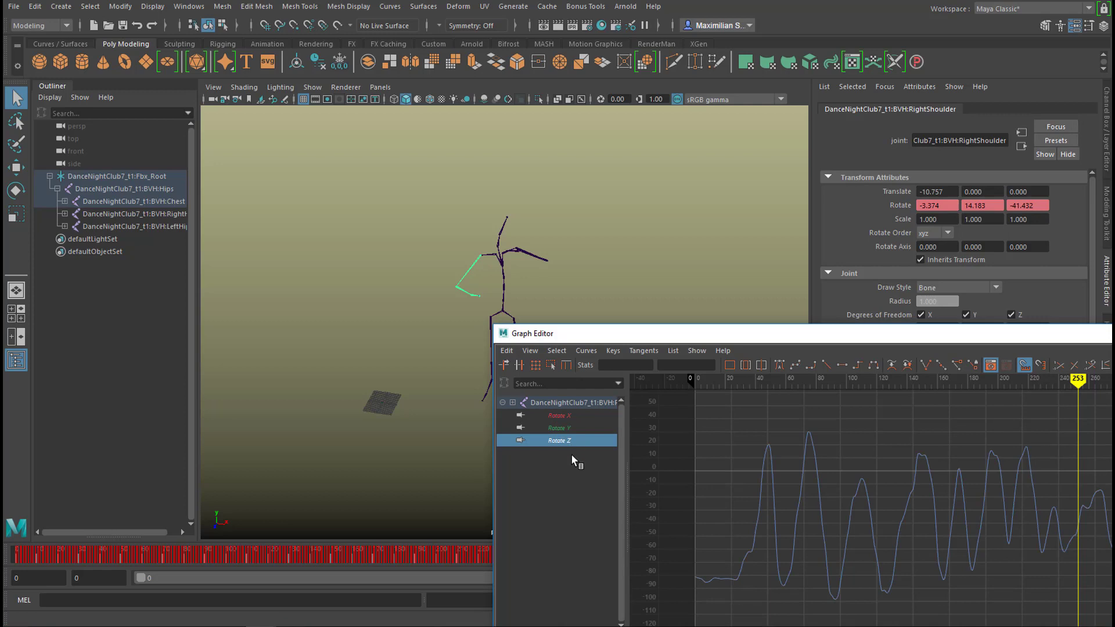
pyautogui.moveTo(885, 335)
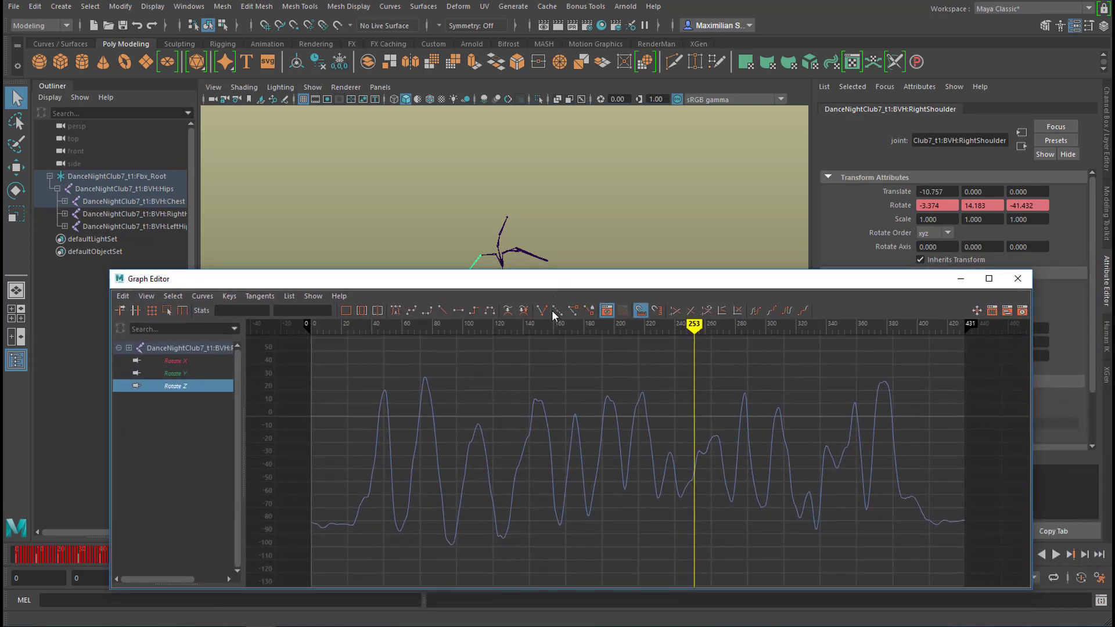
pyautogui.moveTo(601, 376)
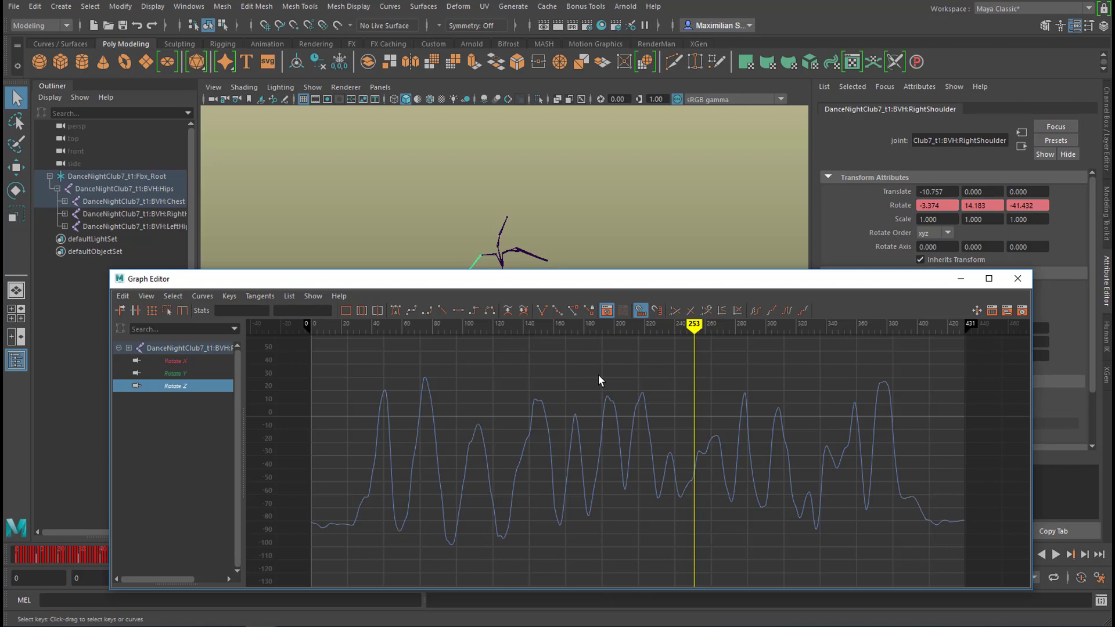
pyautogui.moveTo(634, 472)
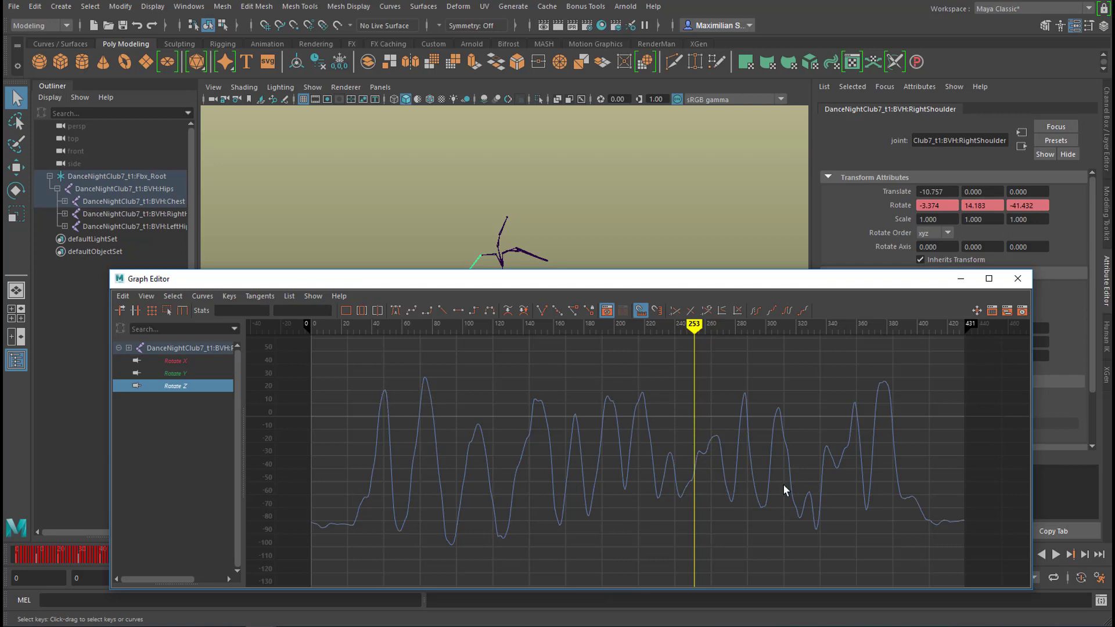
pyautogui.moveTo(409, 439)
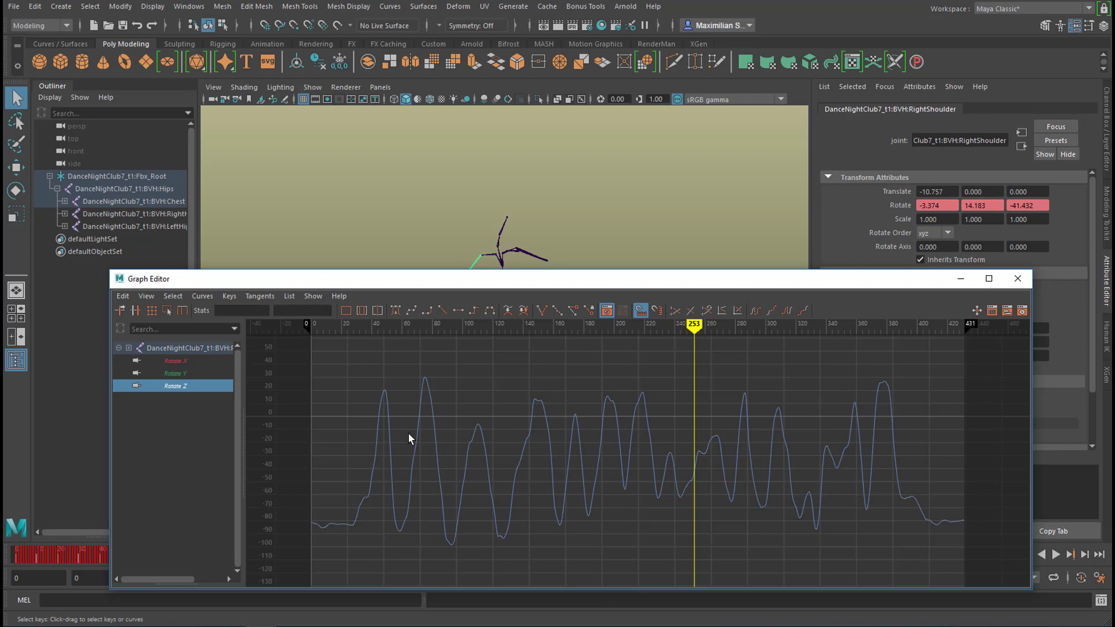
pyautogui.moveTo(576, 499)
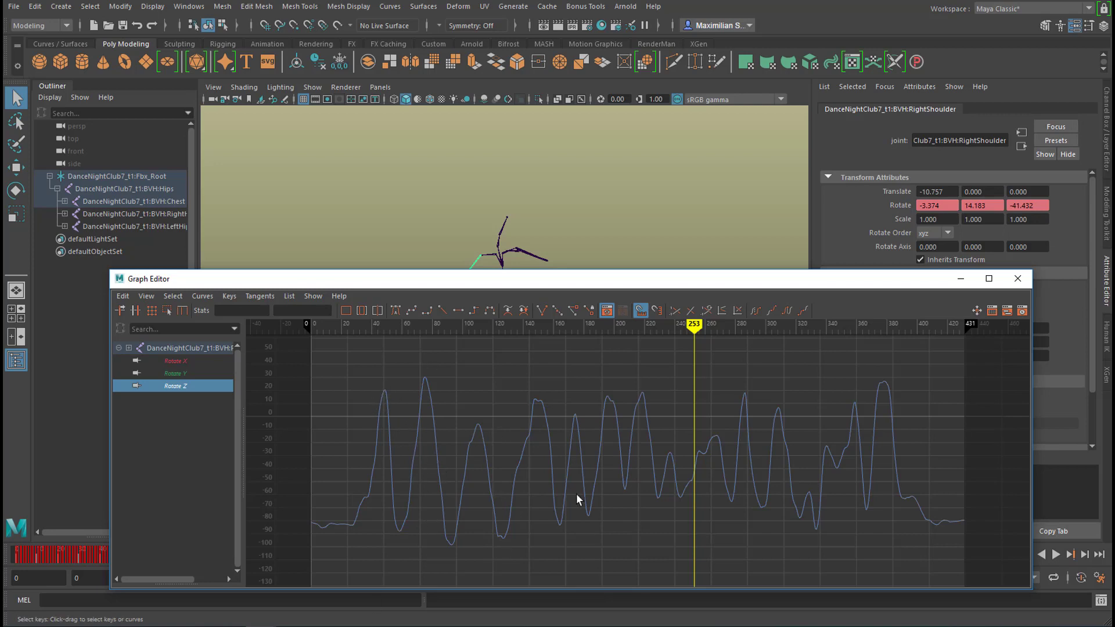
pyautogui.moveTo(670, 529)
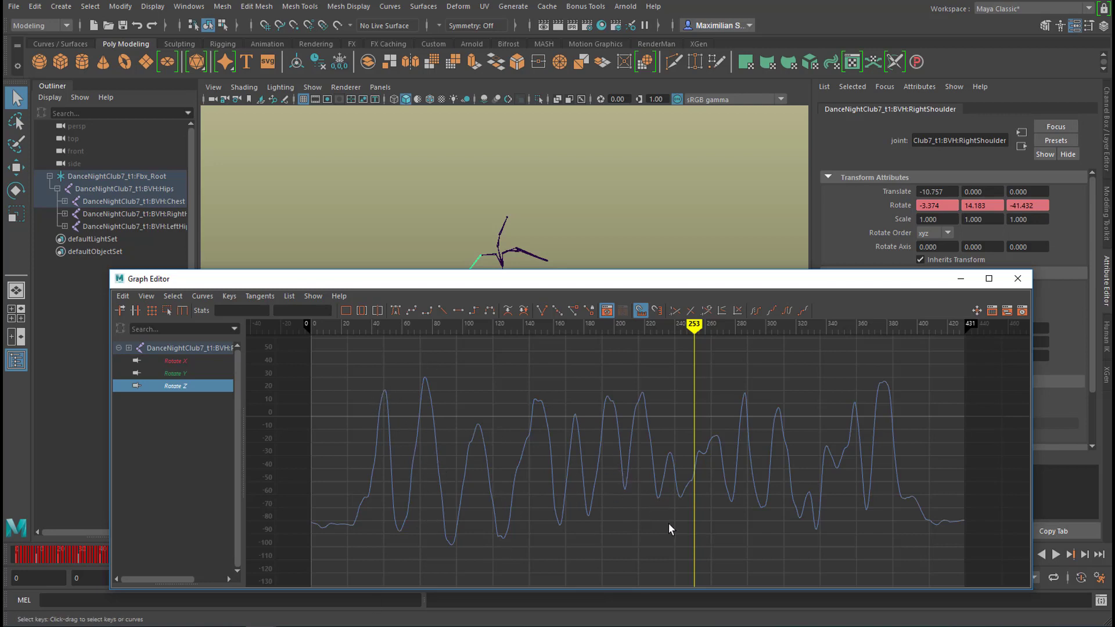
pyautogui.moveTo(779, 453)
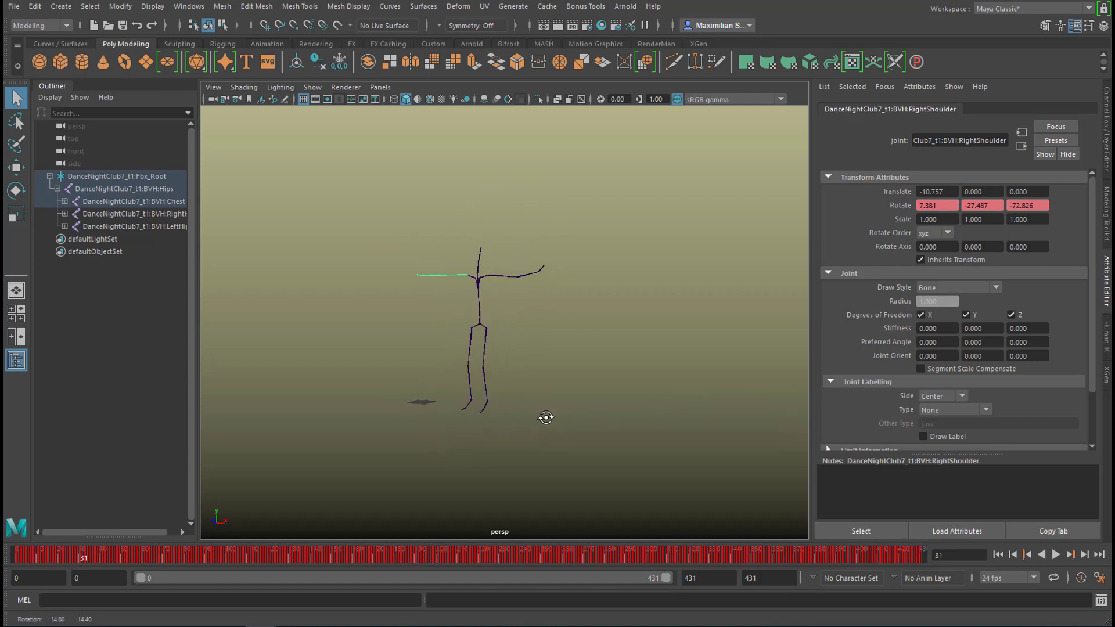
# - Orbit the viewport around the skeleton standing at frame 31
pyautogui.moveTo(546, 418); pyautogui.dragTo(550, 463)
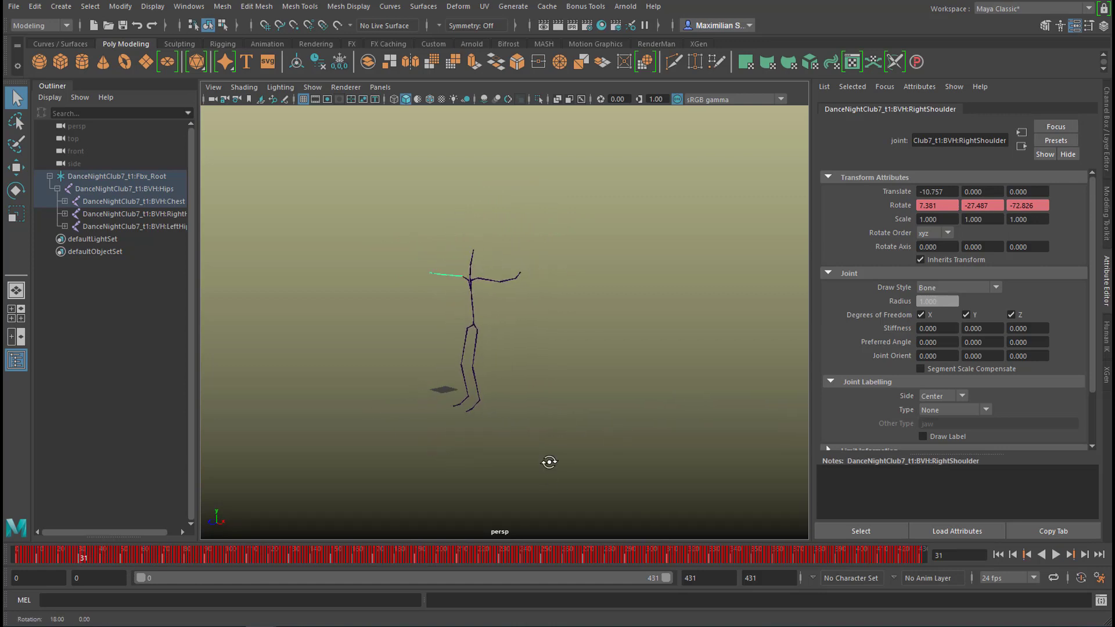
pyautogui.moveTo(283, 459)
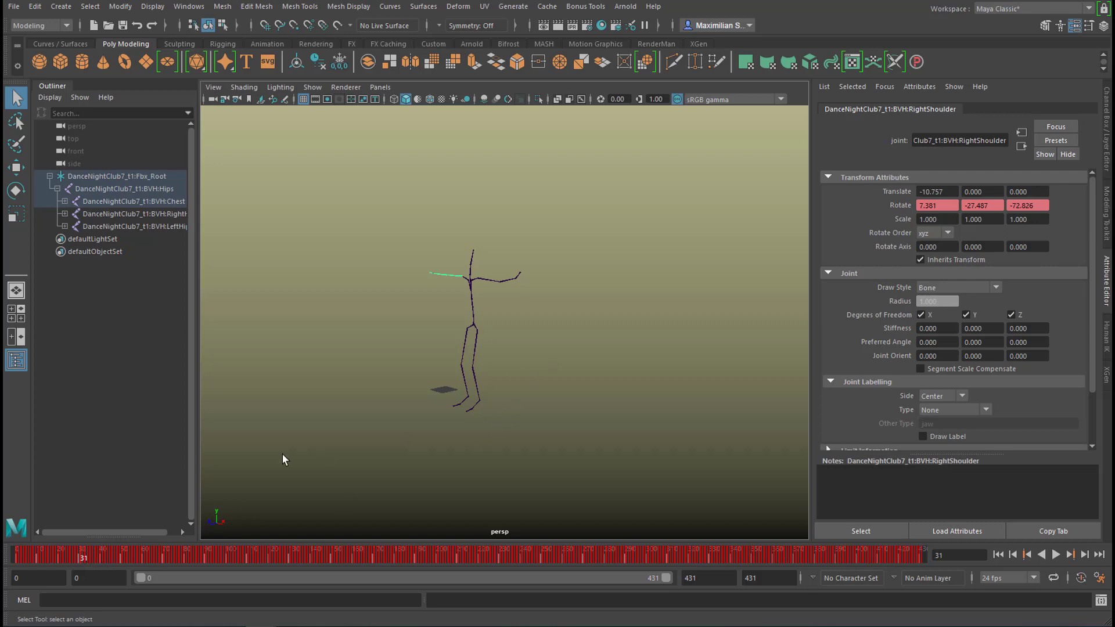
pyautogui.moveTo(421, 386)
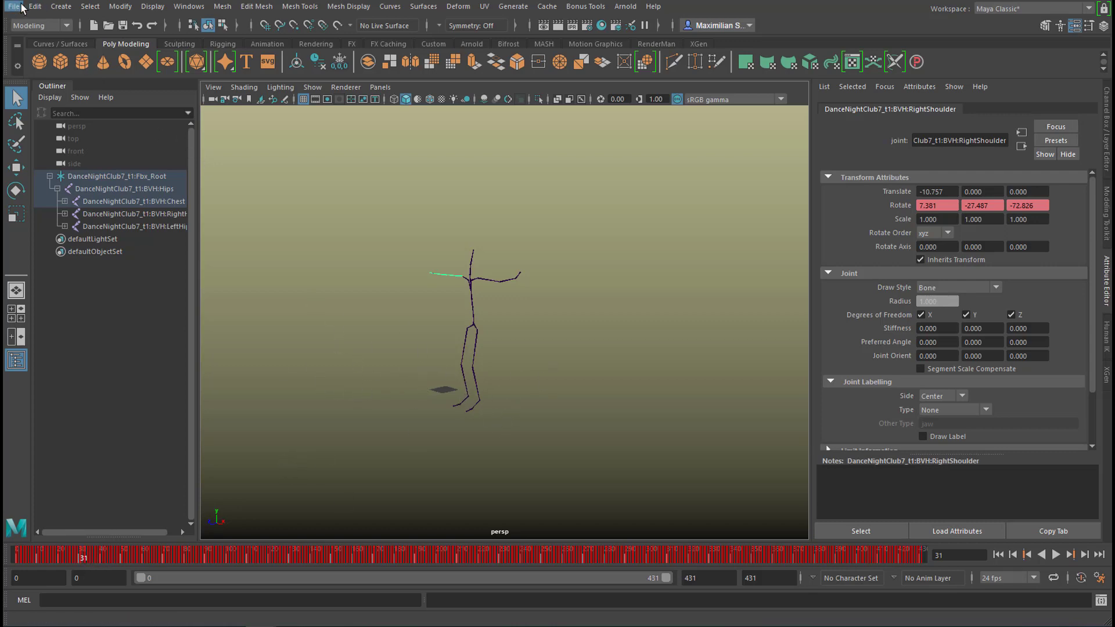
# - Delete all animation channels via Edit > Delete All by Type, then play to confirm stillness
pyautogui.click(34, 6)
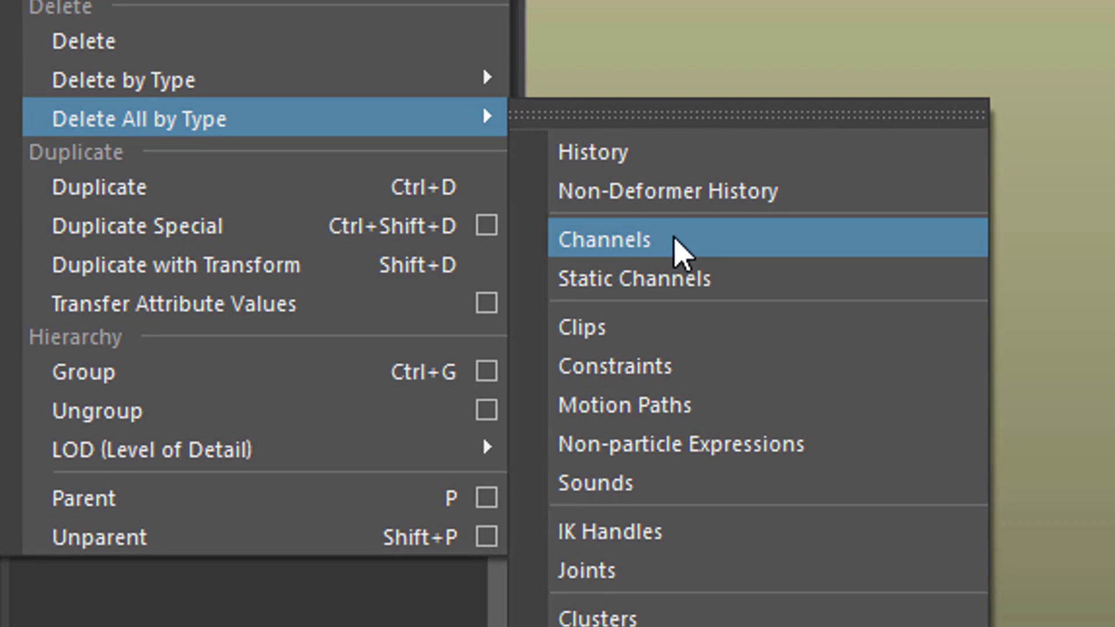
pyautogui.moveTo(206, 120)
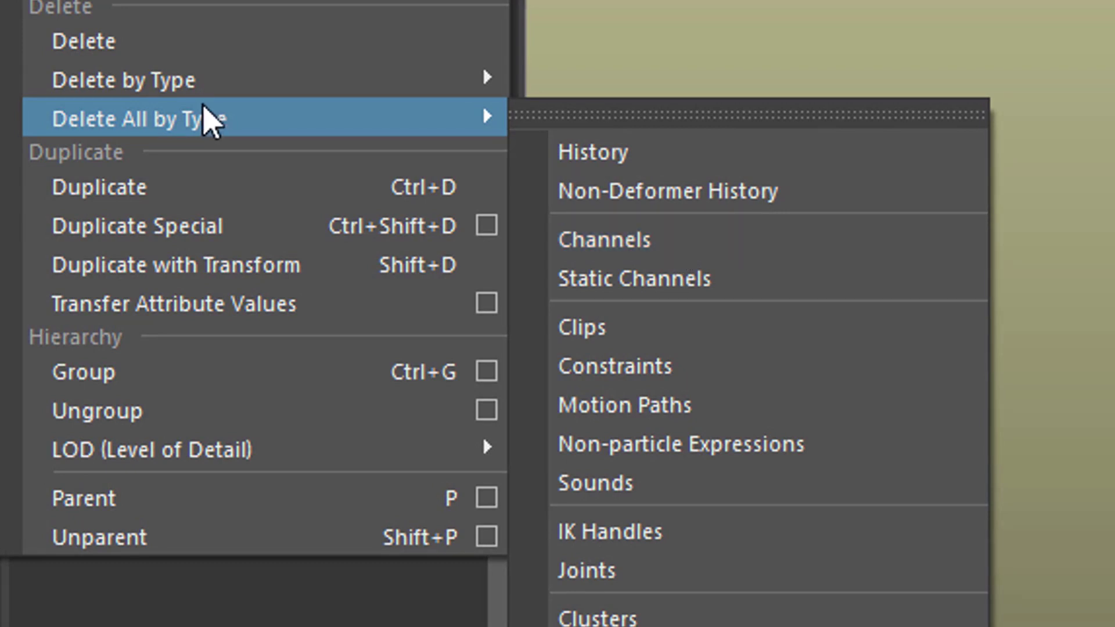
pyautogui.moveTo(206, 80)
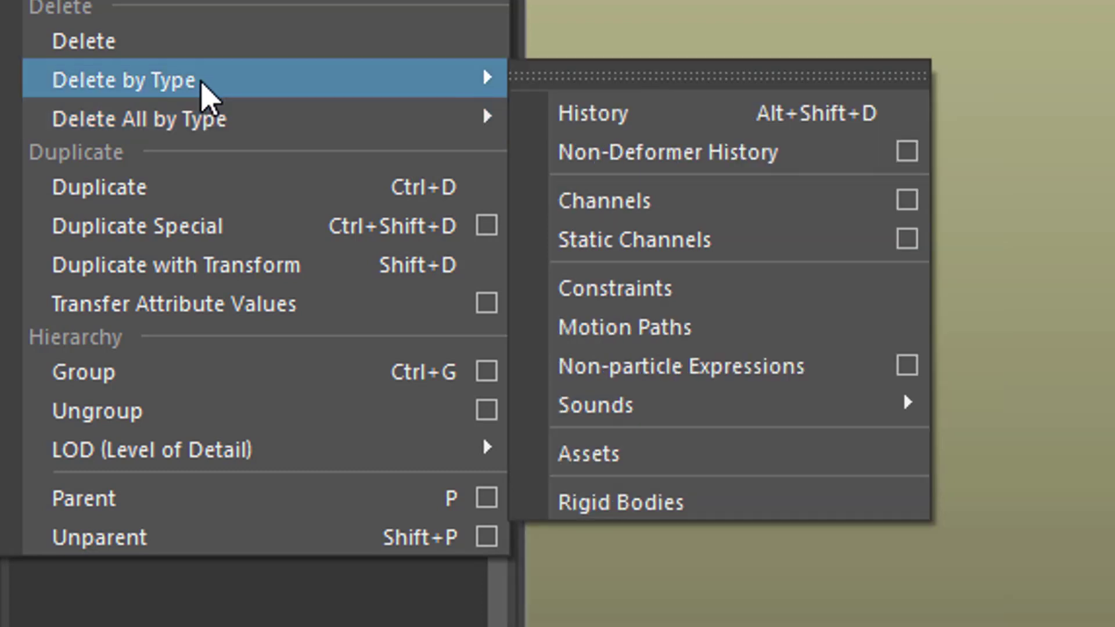
pyautogui.moveTo(740, 200)
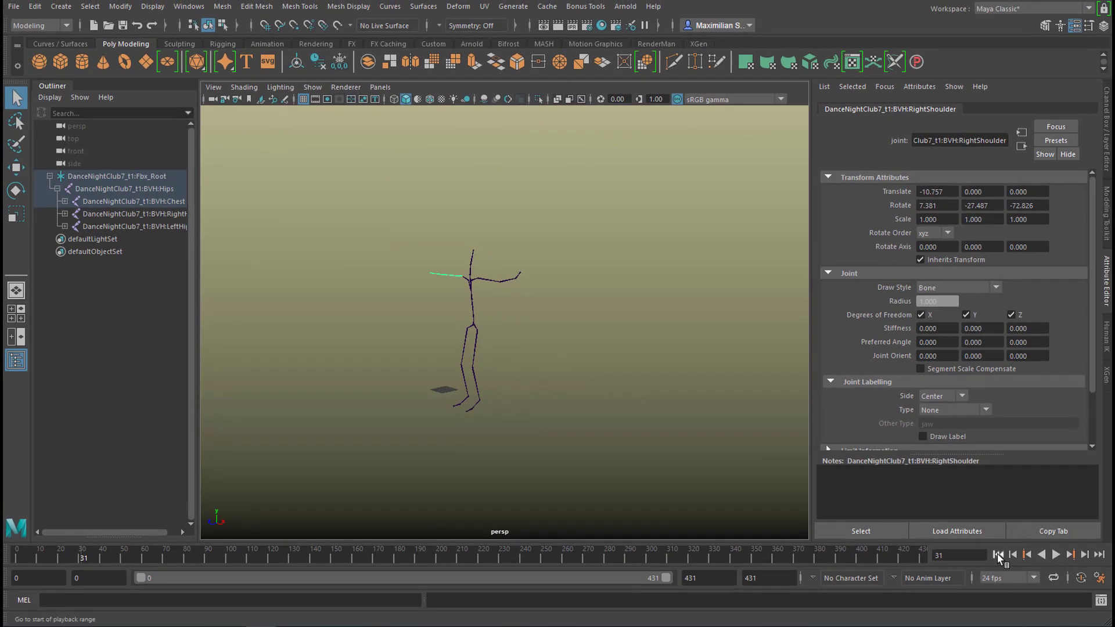
pyautogui.click(1069, 555)
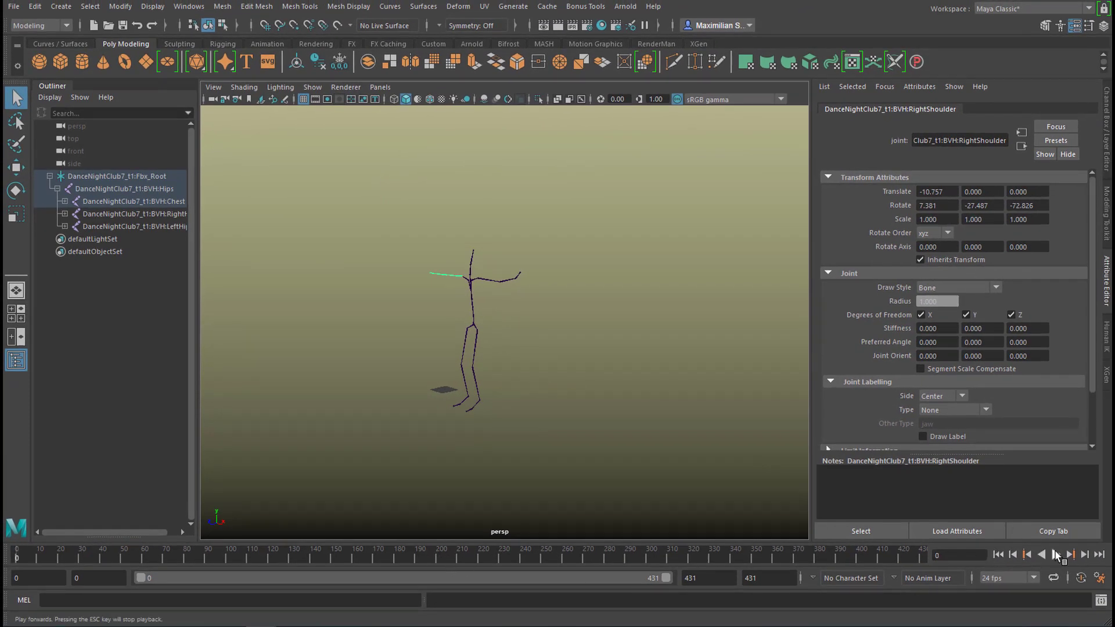